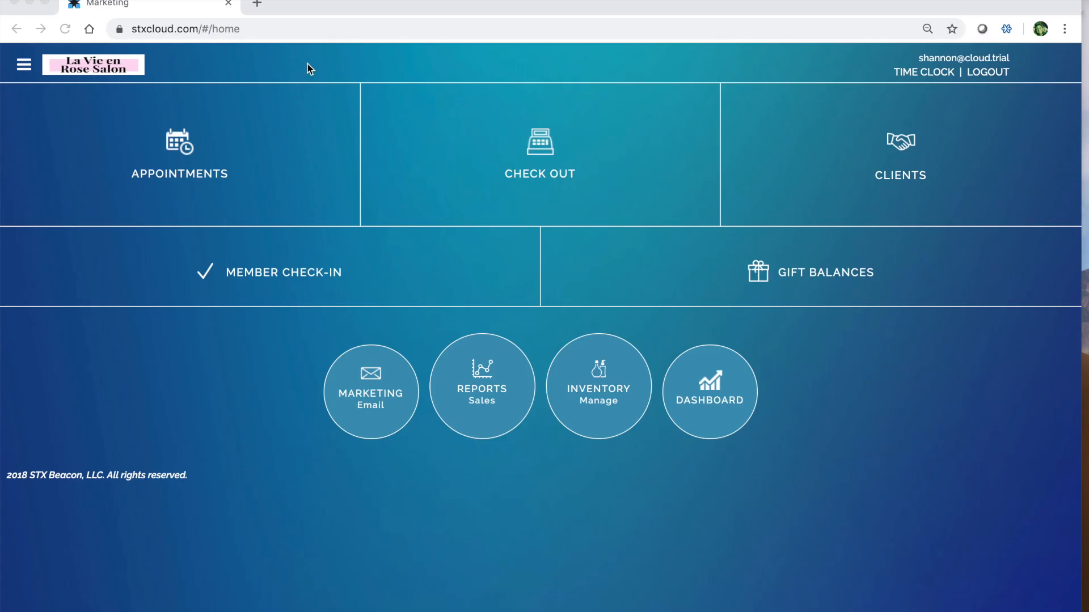
mouse_move(406, 448)
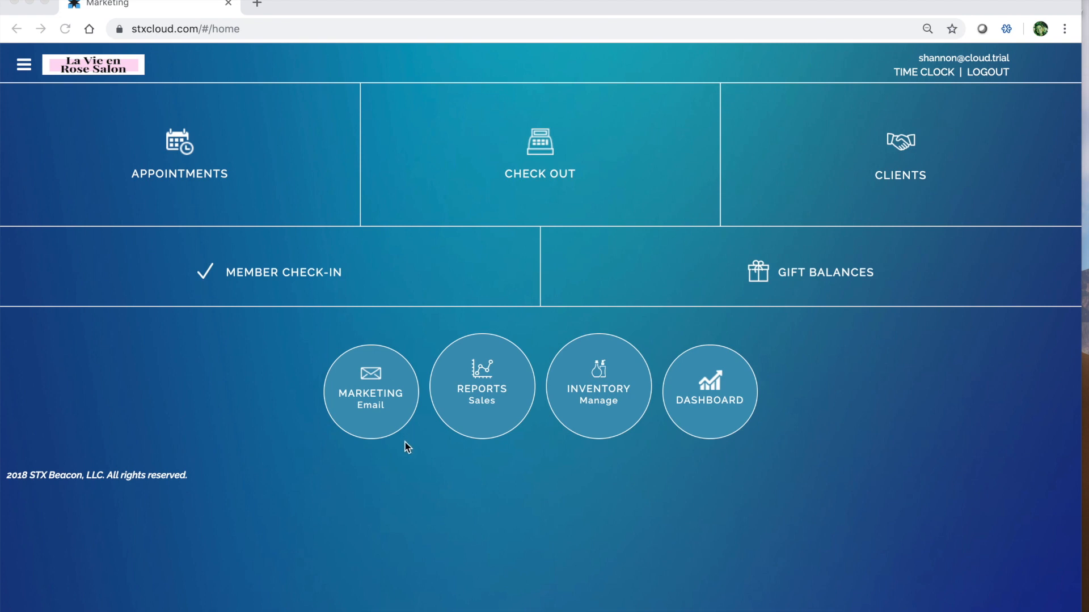
mouse_move(408, 474)
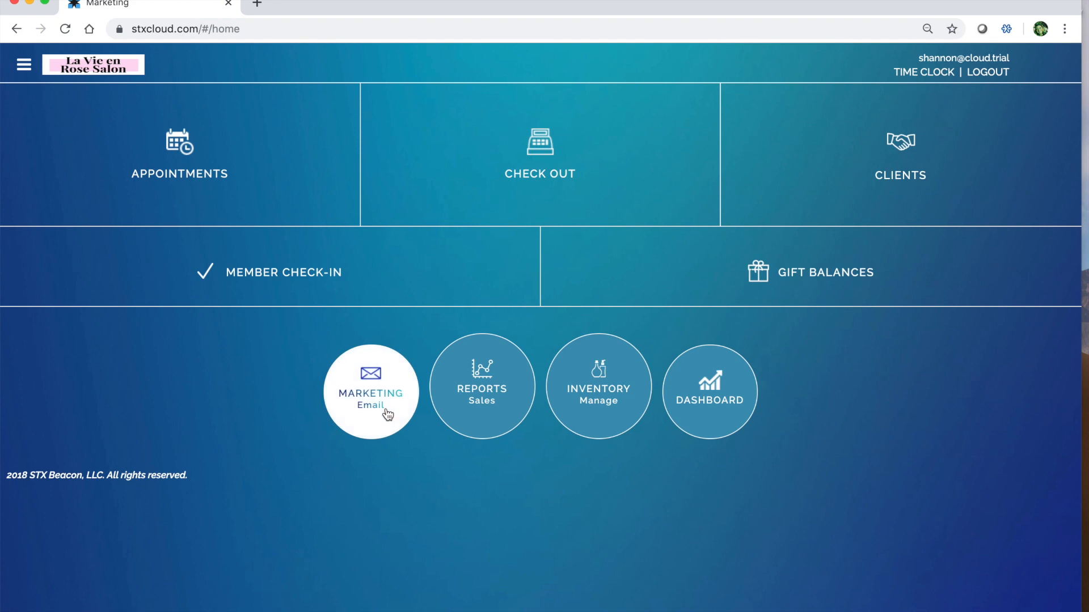
Open the Marketing section from the salon home screen.
click(371, 390)
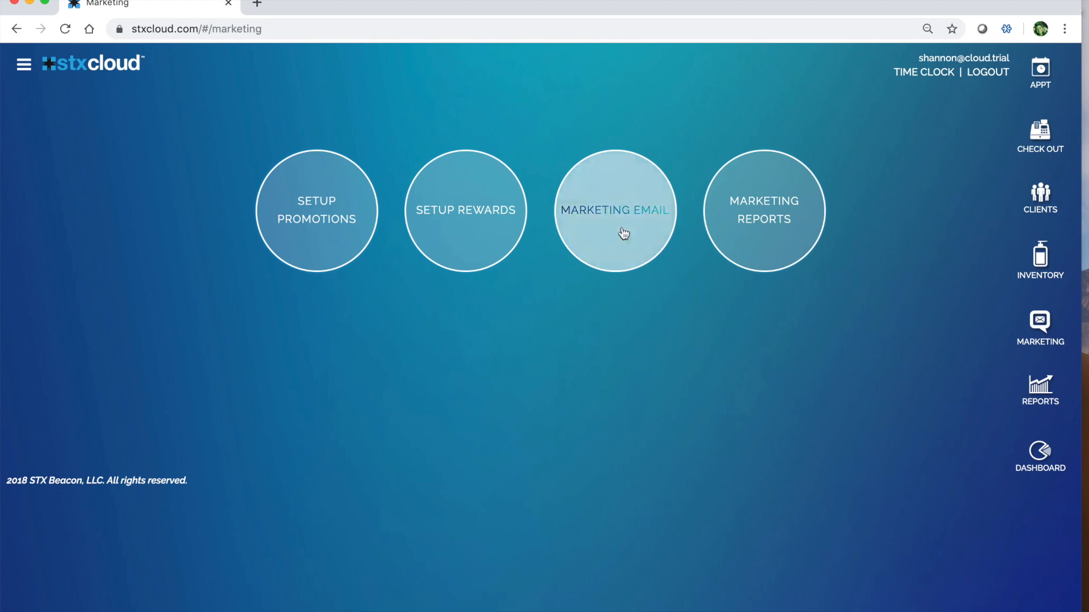
Open Marketing Email and go to Set automated campaigns to list the three campaigns.
click(613, 210)
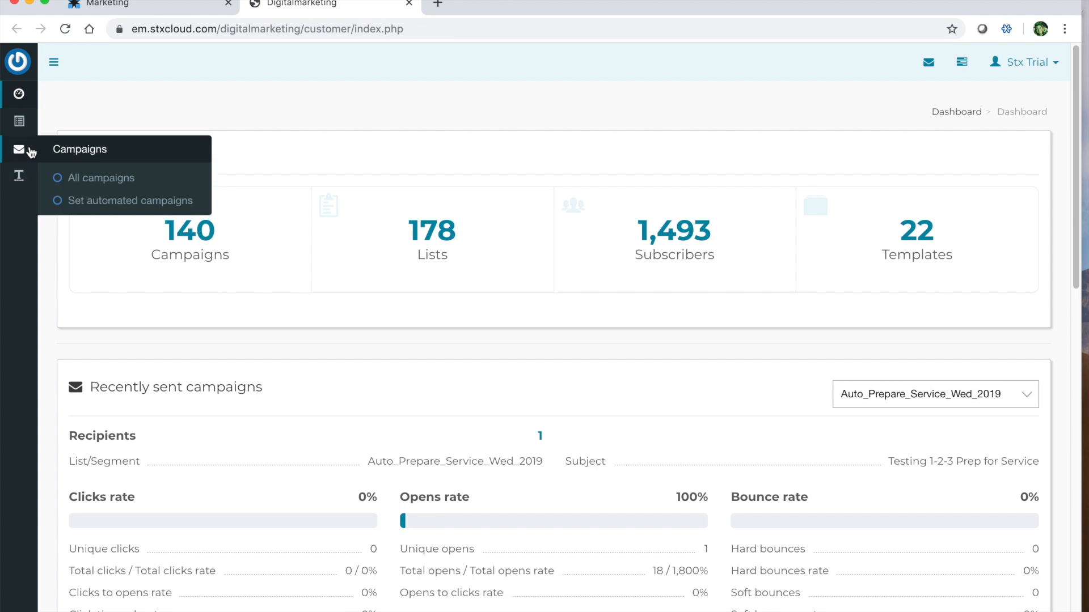
mouse_move(94, 208)
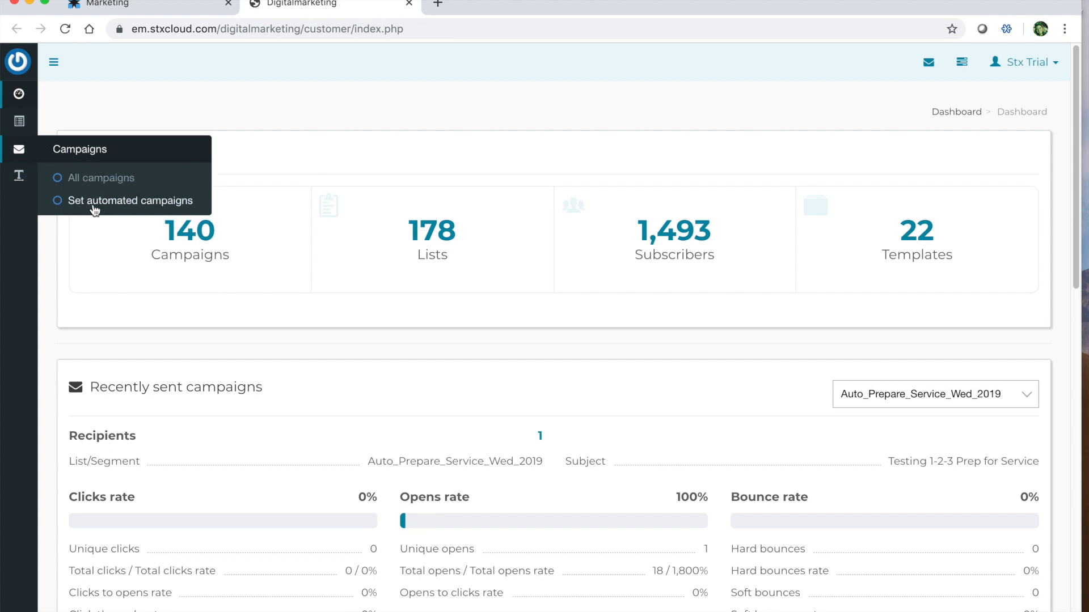
click(132, 200)
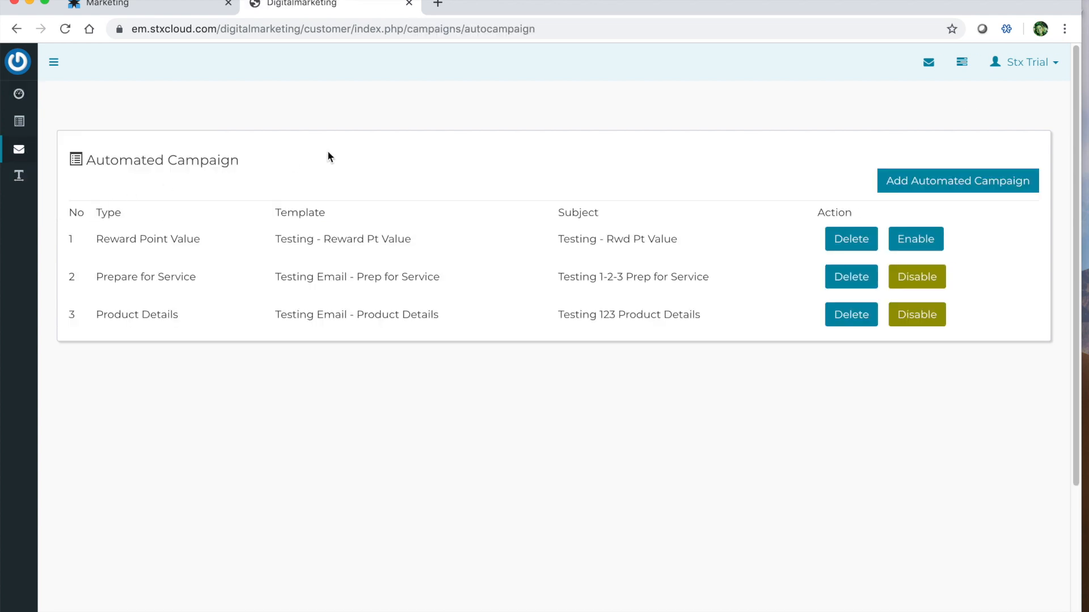
mouse_move(398, 136)
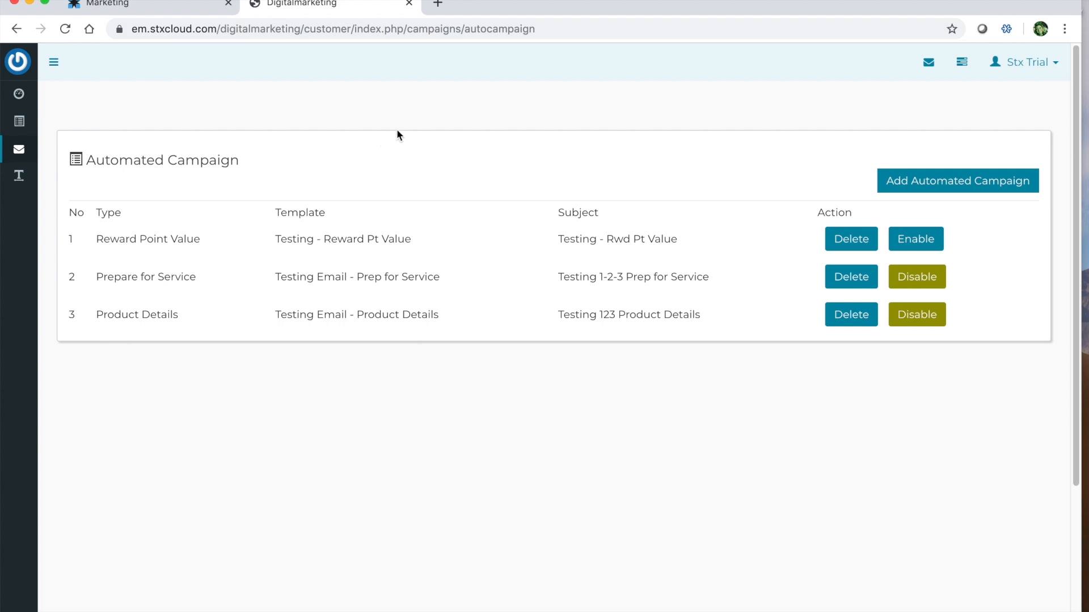
mouse_move(487, 136)
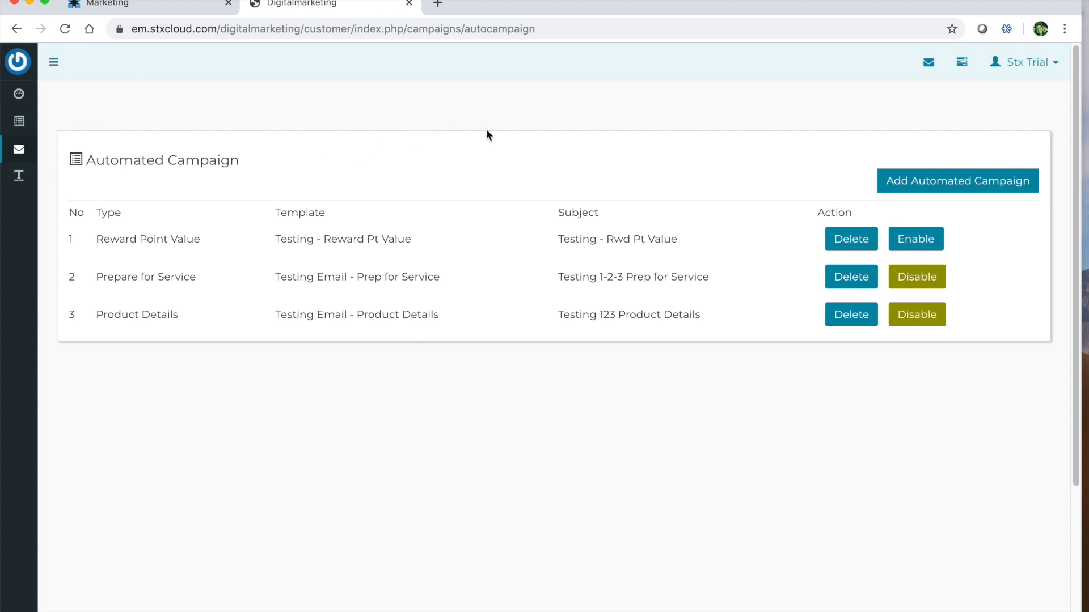
mouse_move(575, 154)
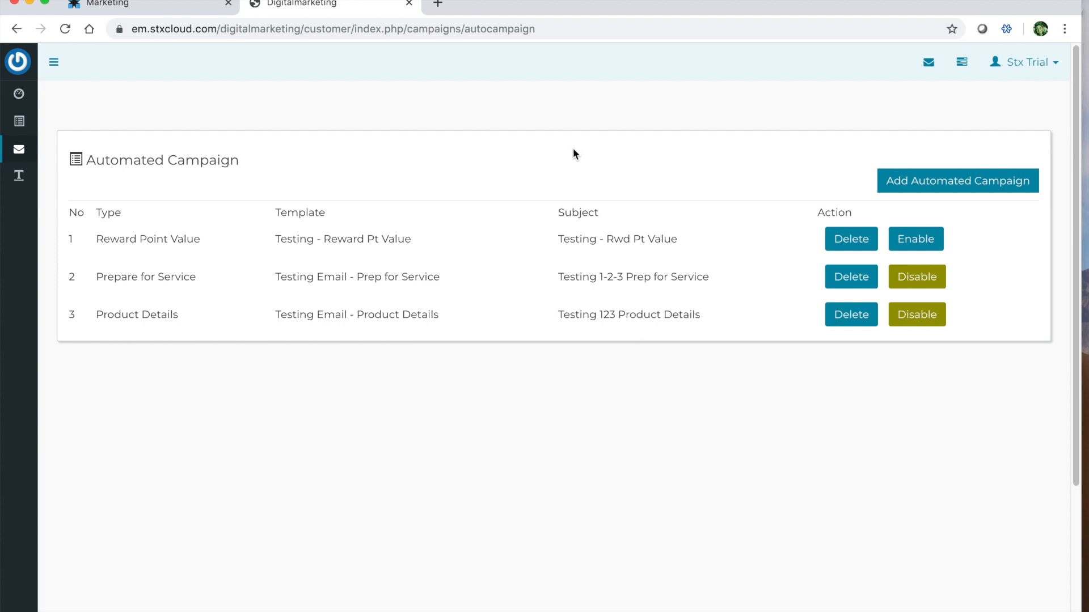
mouse_move(957, 181)
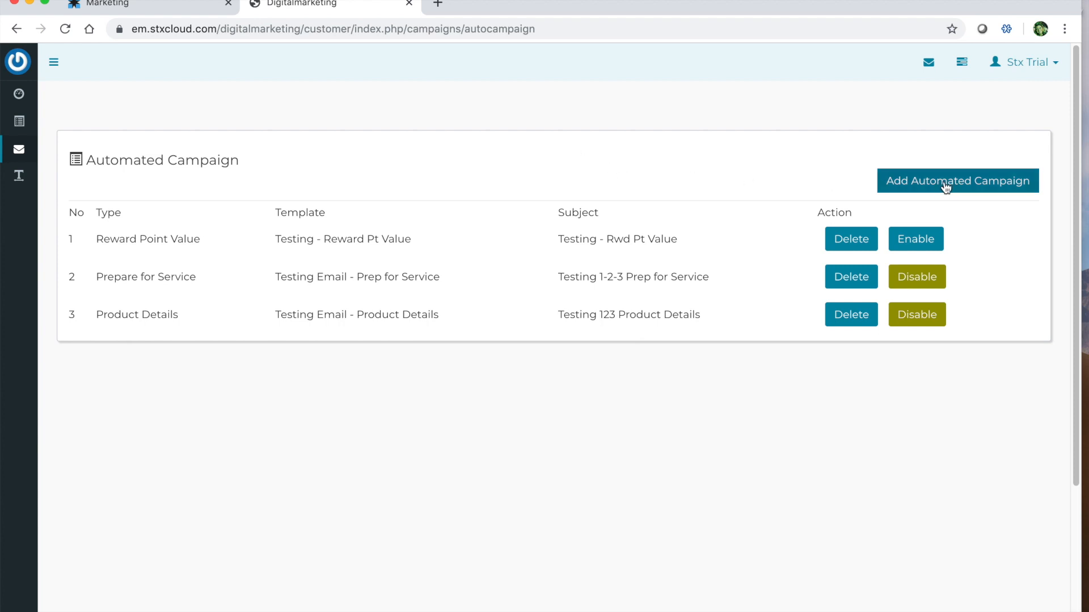
Start a new automated campaign on the We miss you list with 5 weeks.
click(957, 180)
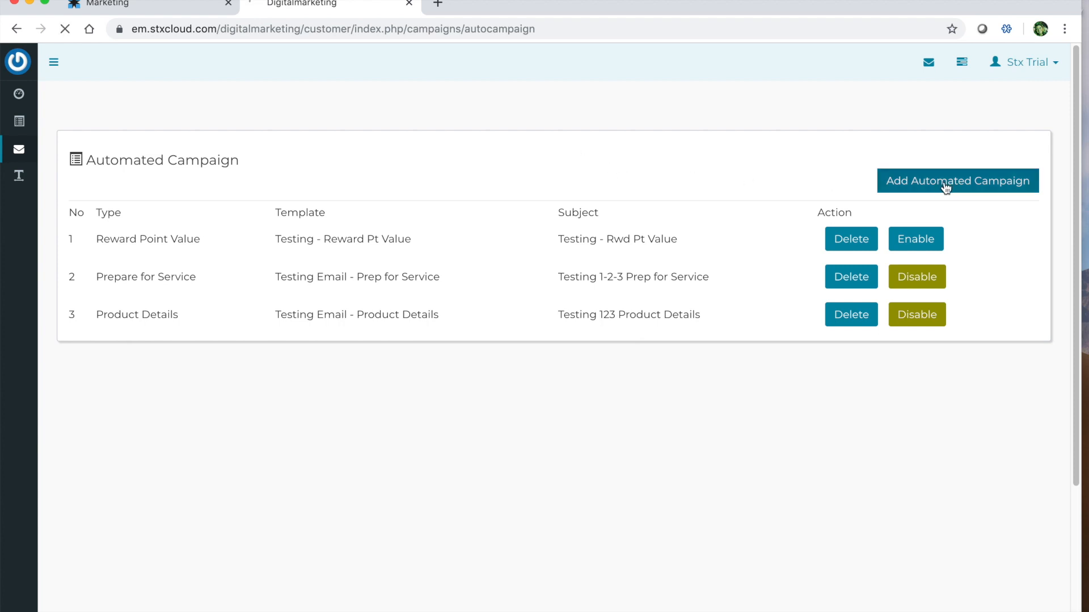
click(957, 181)
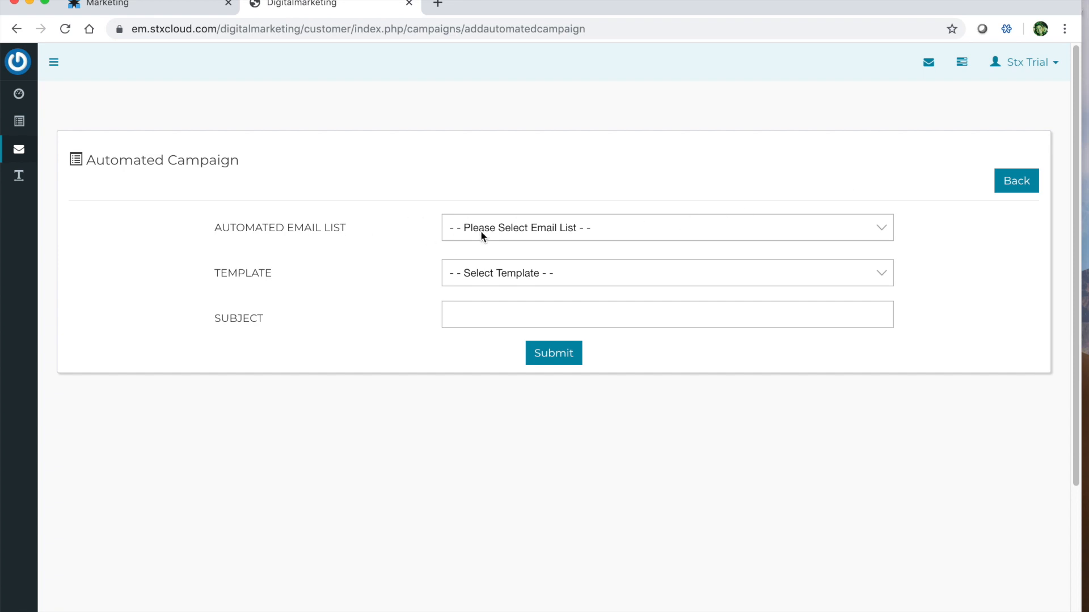
click(666, 228)
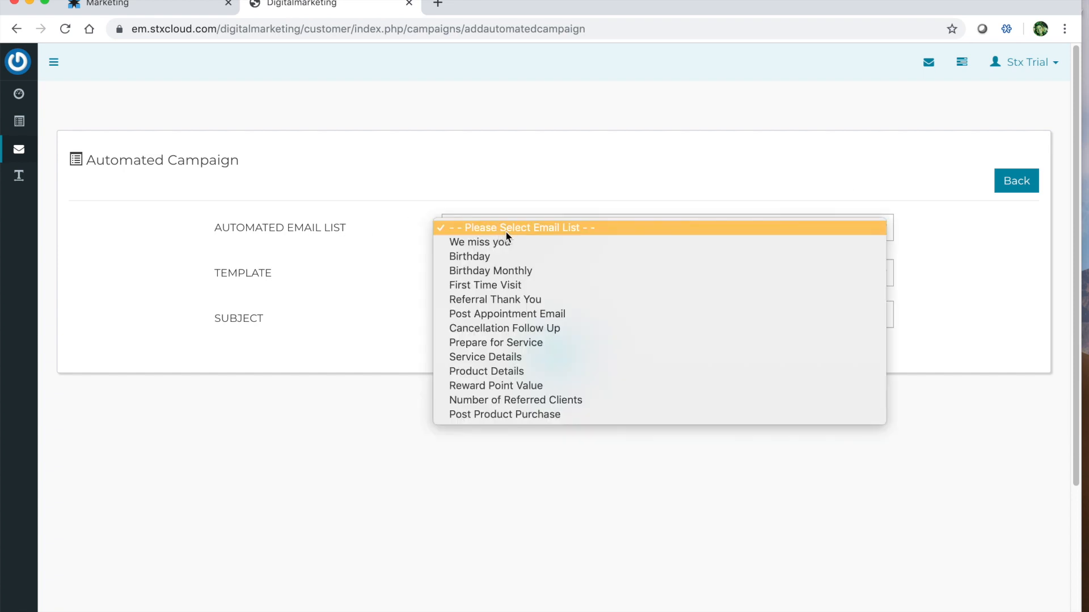
mouse_move(552, 242)
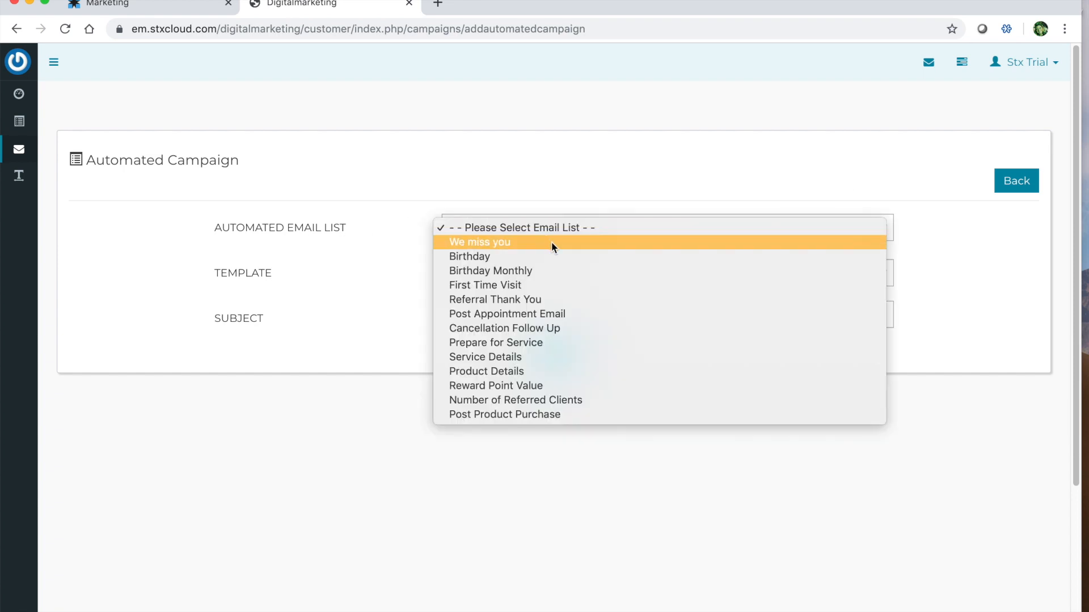
click(479, 242)
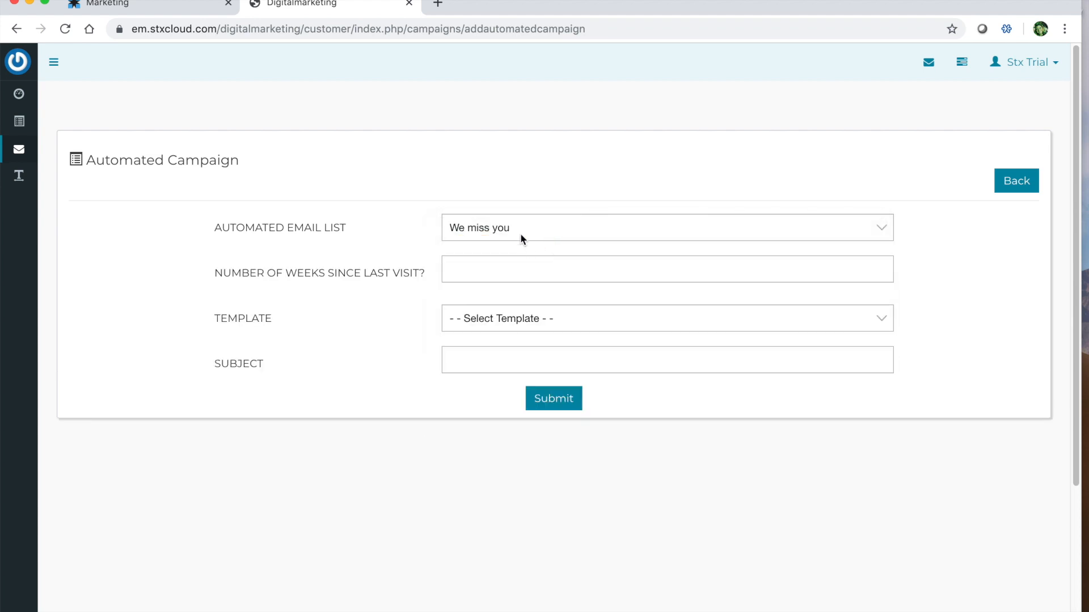
click(625, 269)
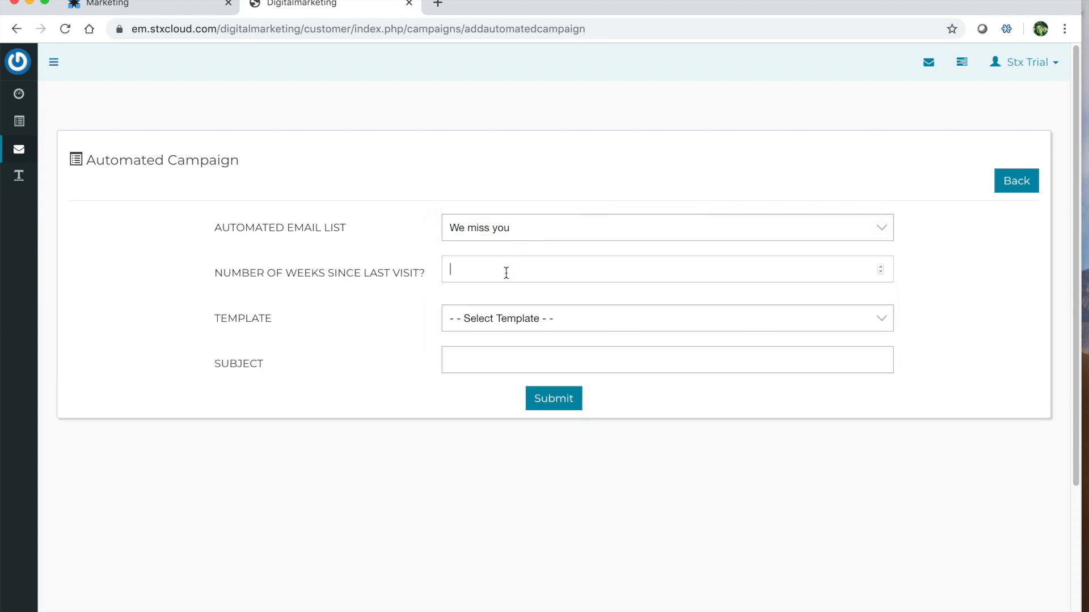
mouse_move(526, 259)
text(5)
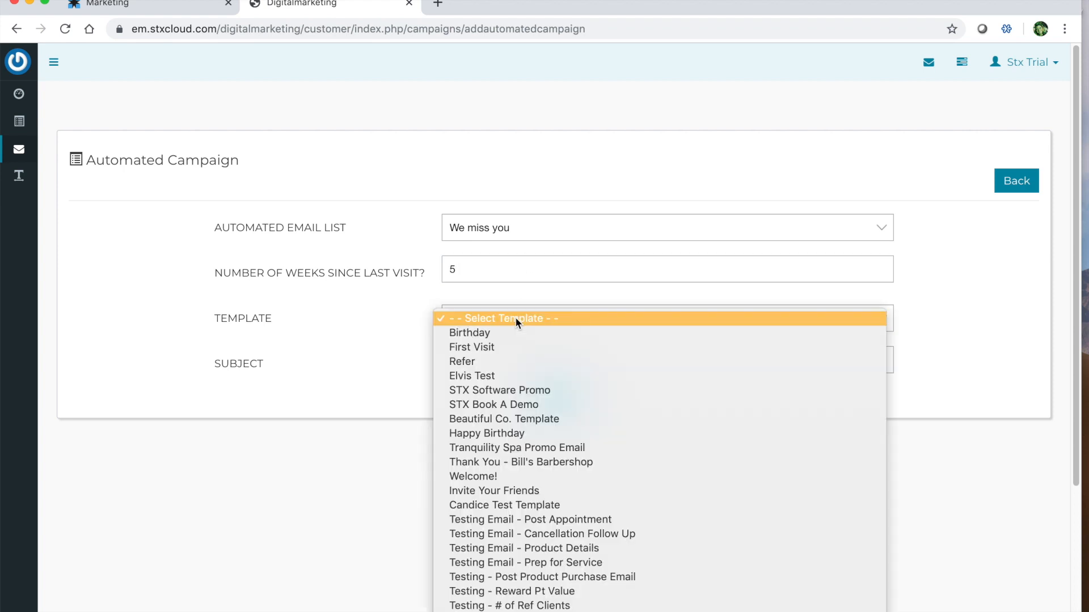
mouse_move(498, 391)
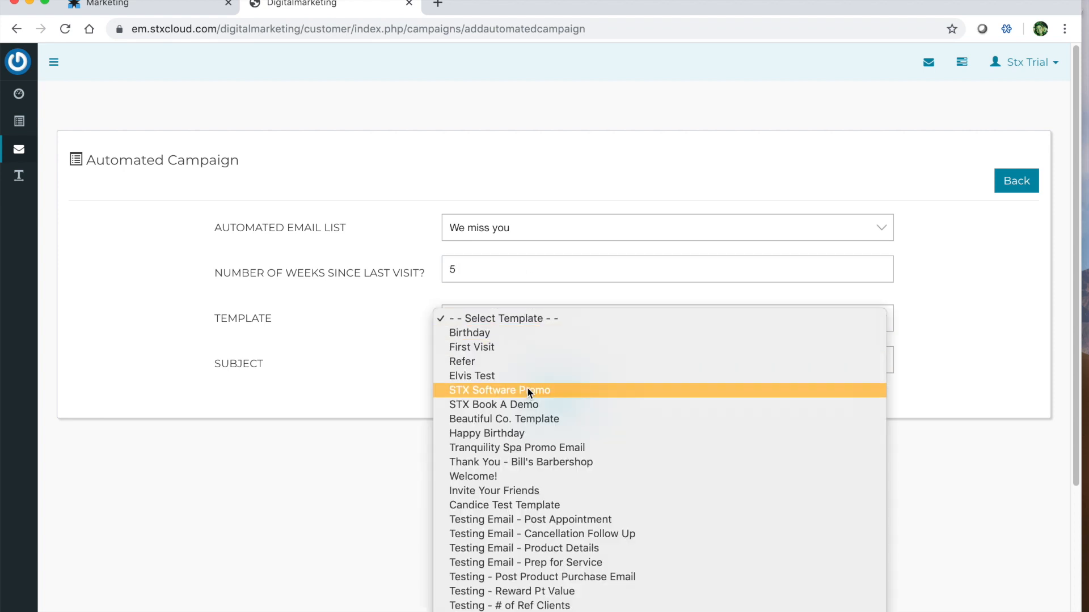
Choose the STX Software Promo template and enter subject 'We Miss You! Come Back Soon!'.
click(499, 390)
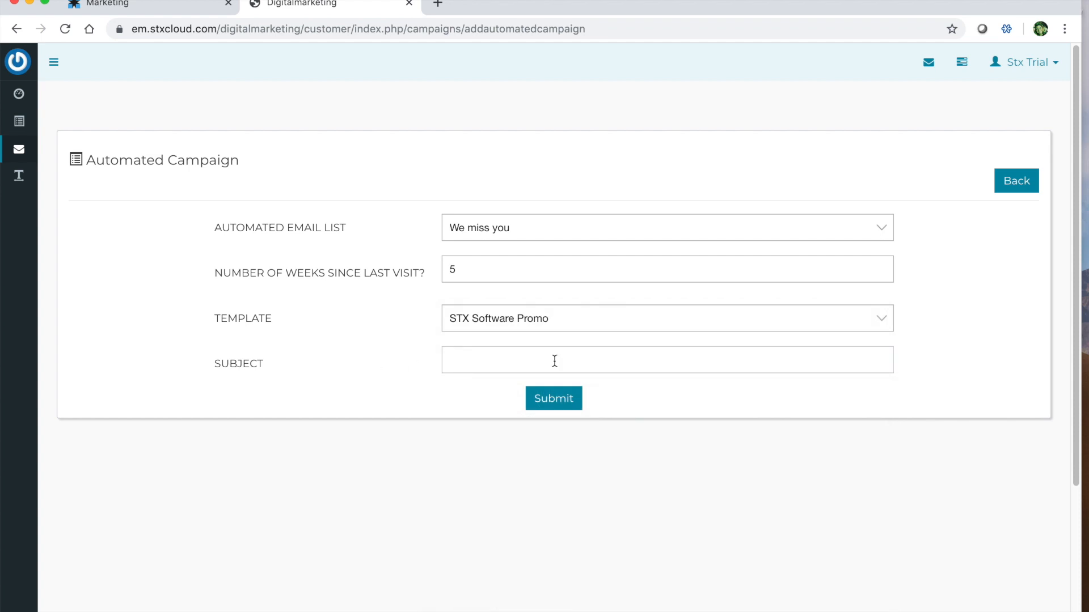
text(We Miss y)
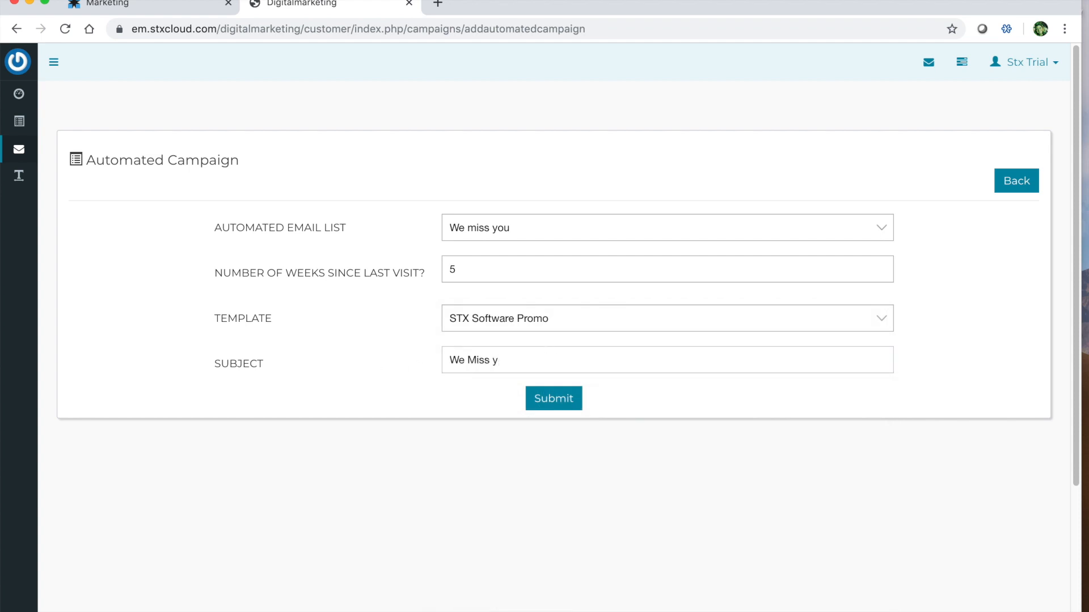
text(ou! Com)
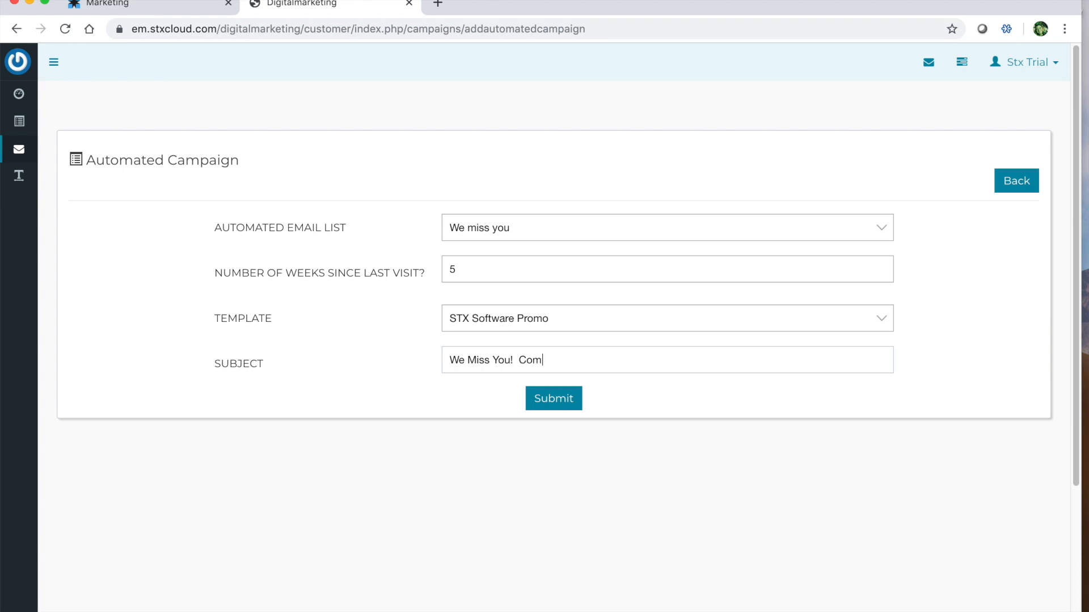
text(e Back Soon!)
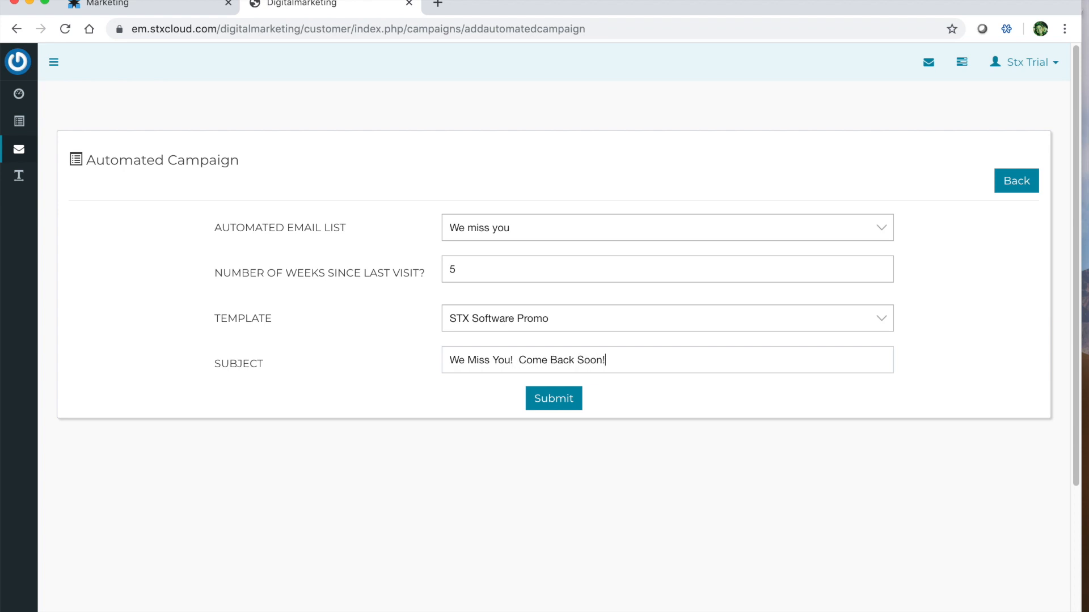
mouse_move(571, 329)
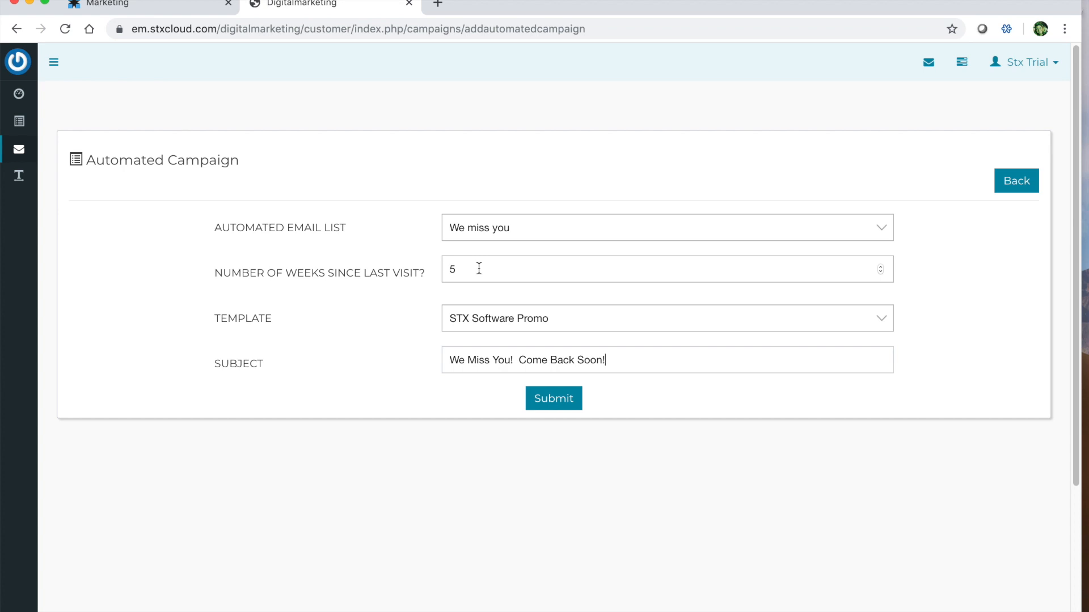
Change the Automated Email List from We miss you to Post Product Purchase.
click(666, 227)
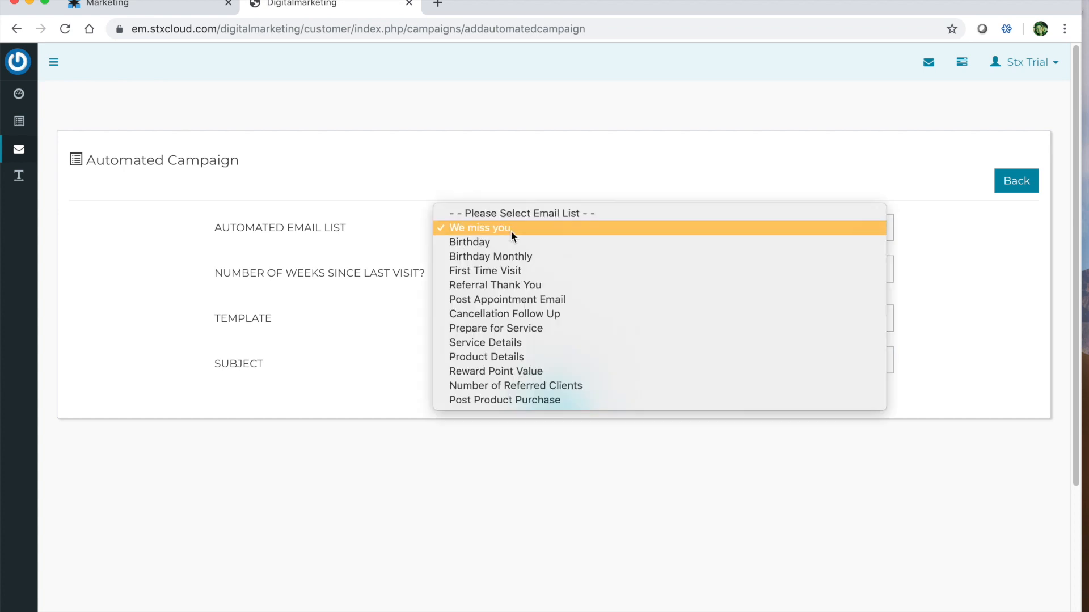
mouse_move(489, 249)
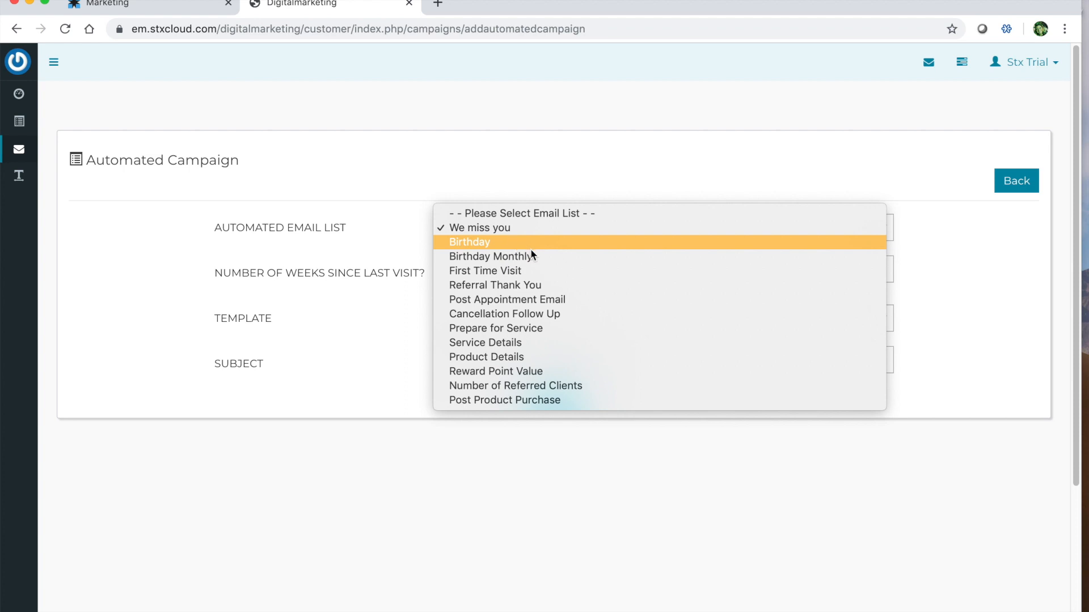
mouse_move(533, 248)
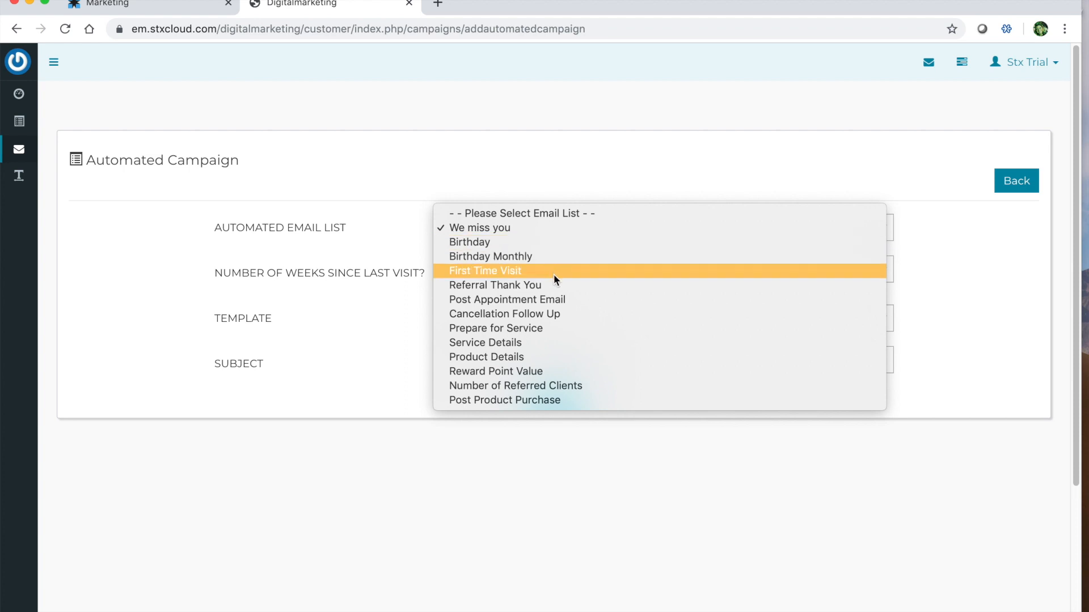
mouse_move(560, 284)
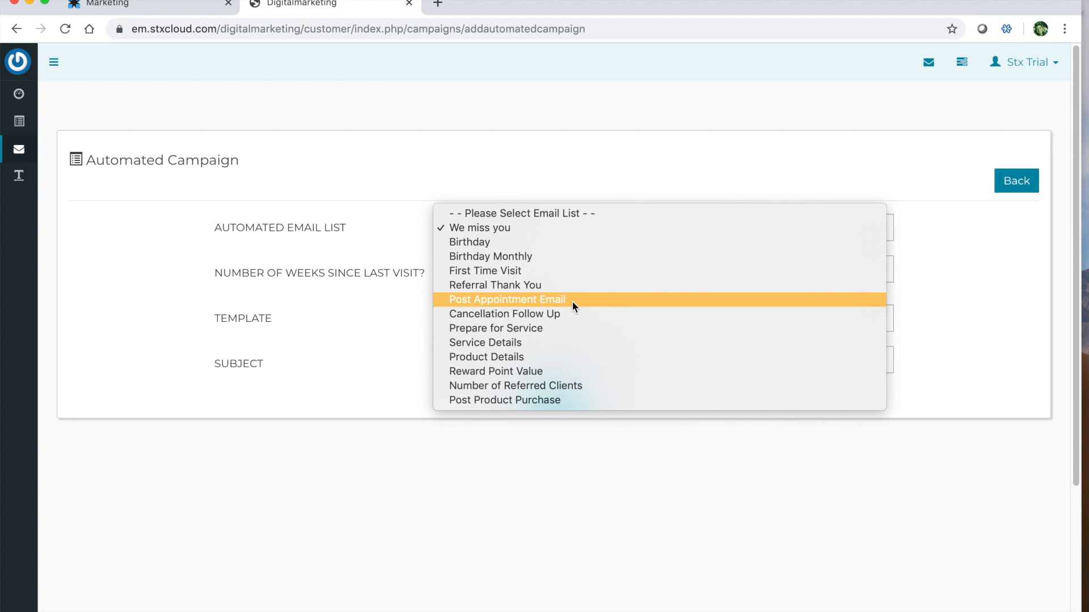
mouse_move(575, 318)
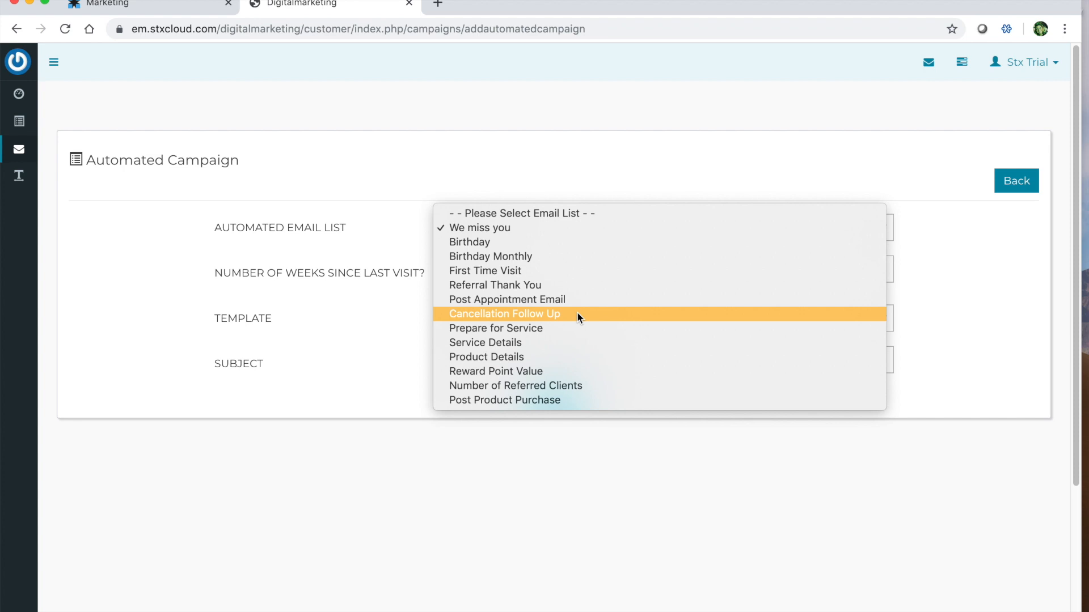
mouse_move(565, 324)
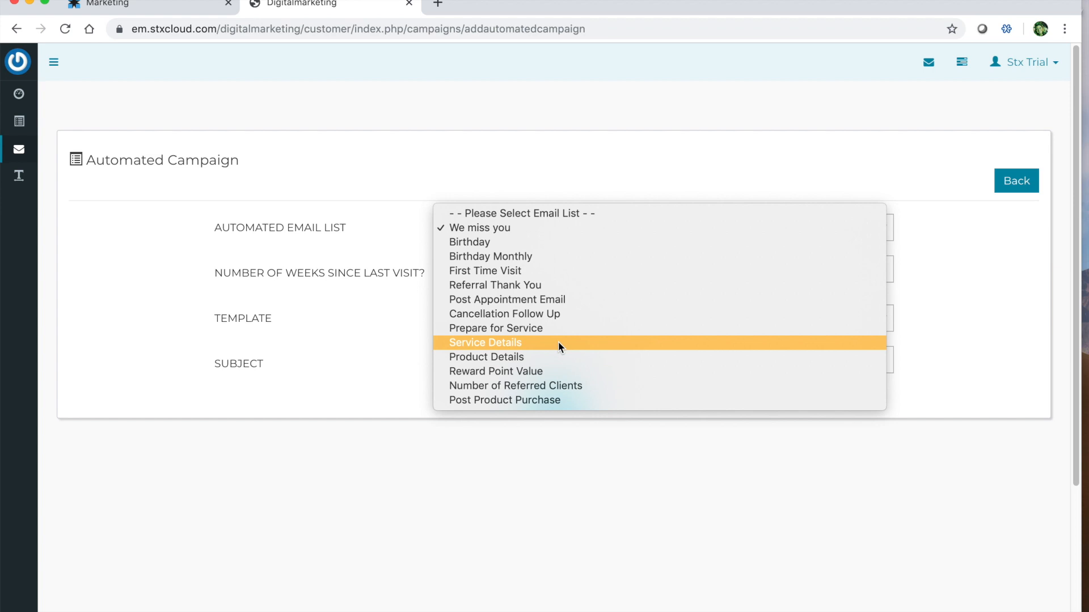
mouse_move(604, 314)
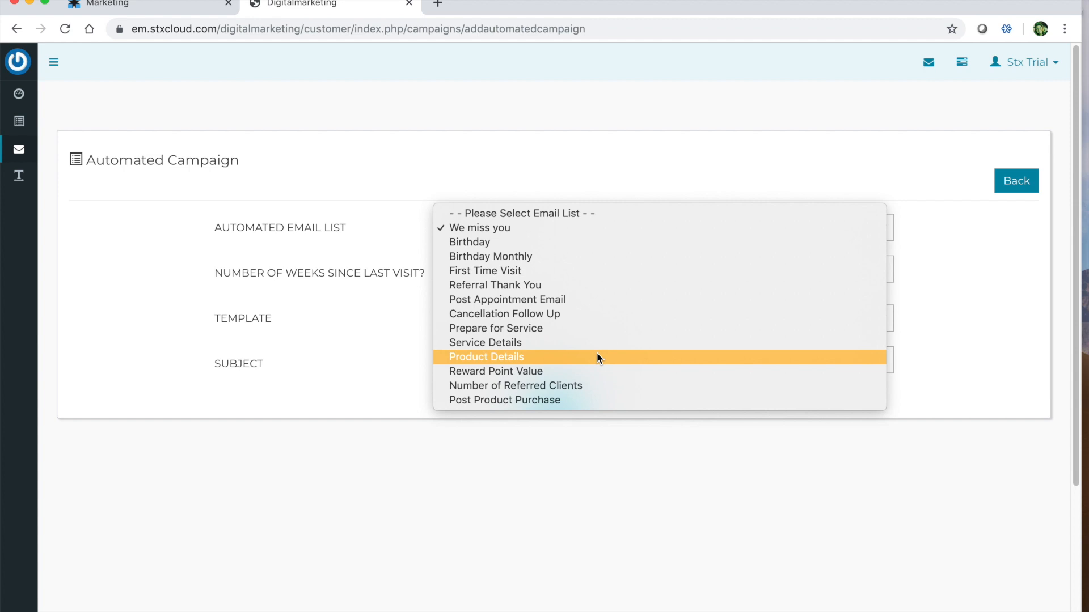
mouse_move(592, 372)
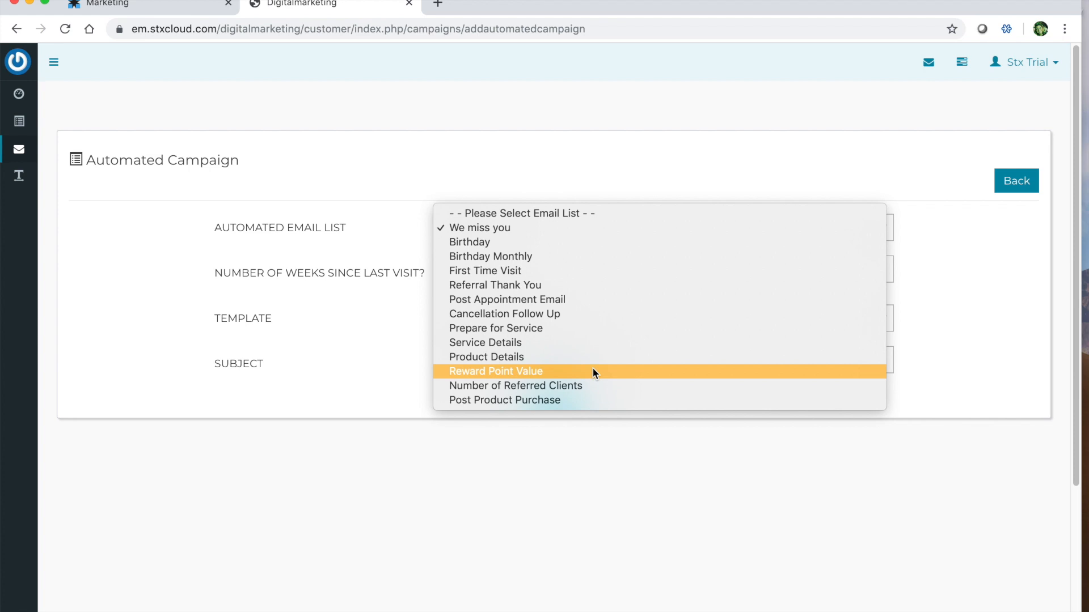
mouse_move(593, 386)
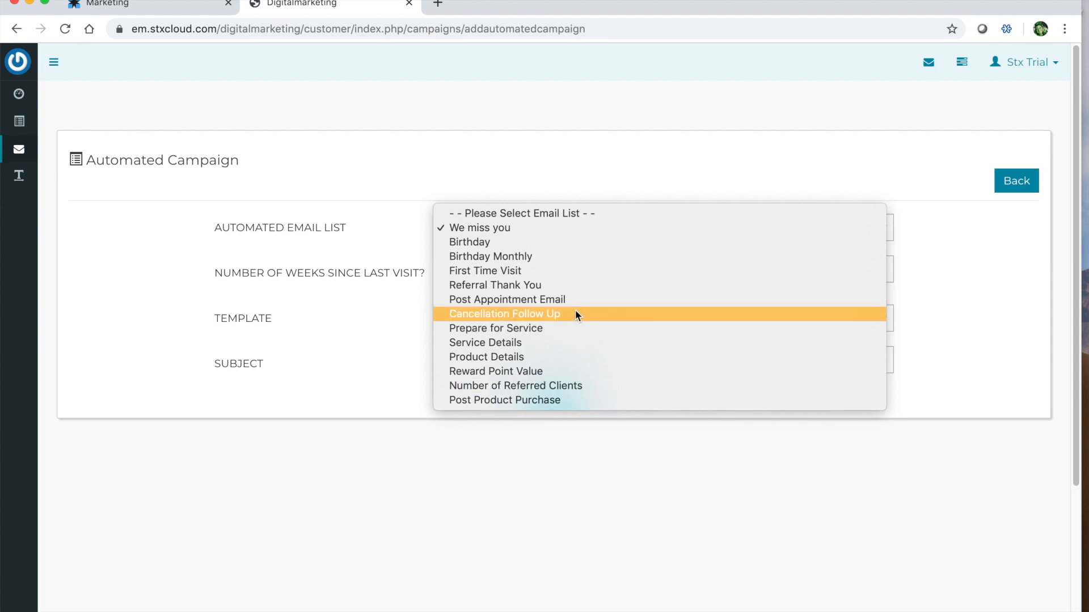
mouse_move(573, 286)
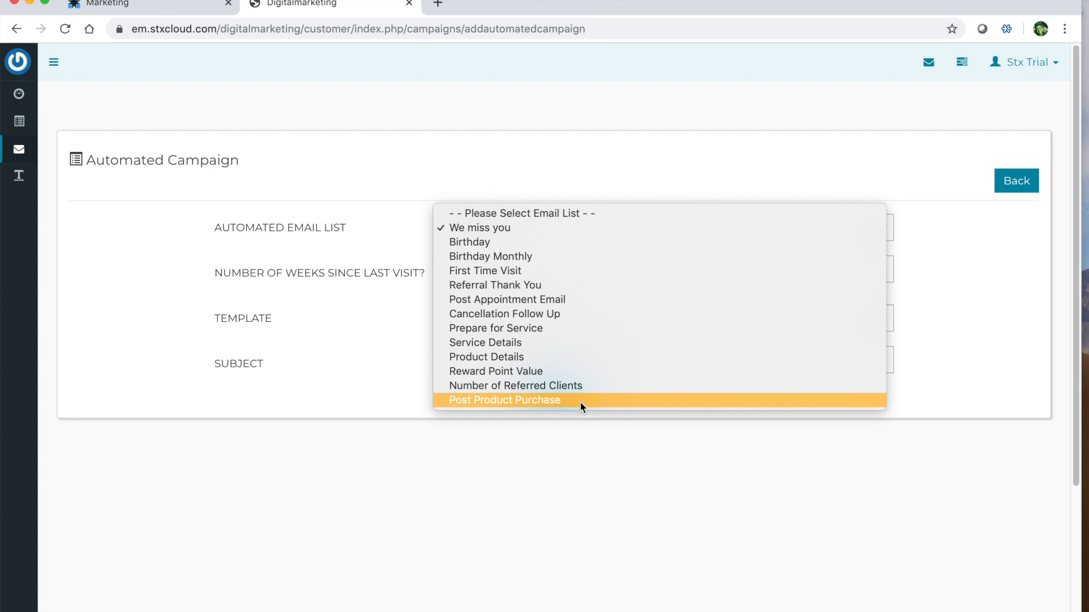
click(505, 400)
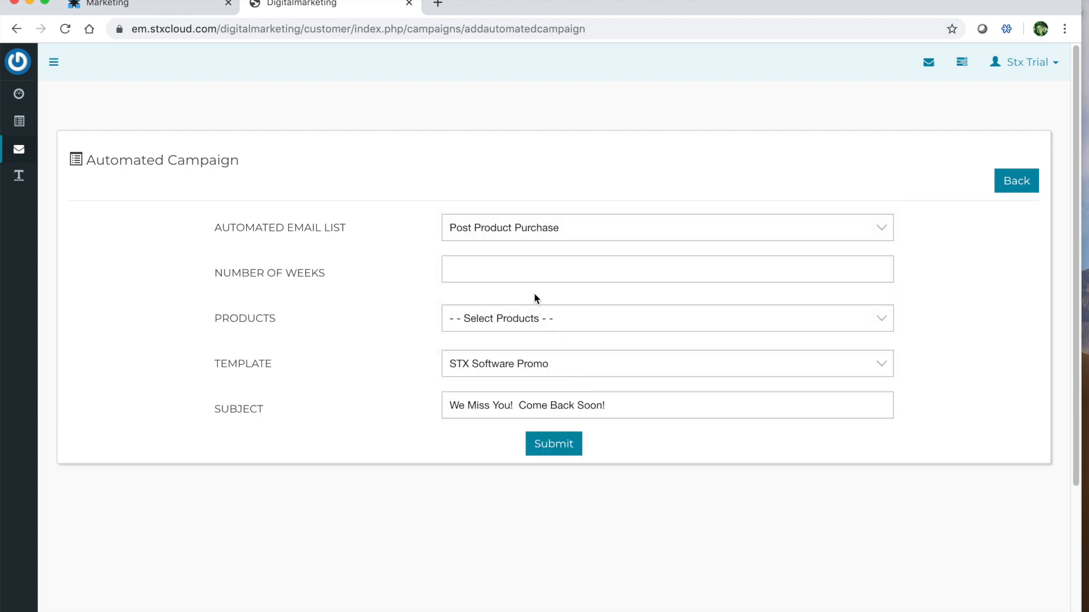
Enter 8 weeks, choose Aveda as the product, and submit the campaign form.
click(666, 269)
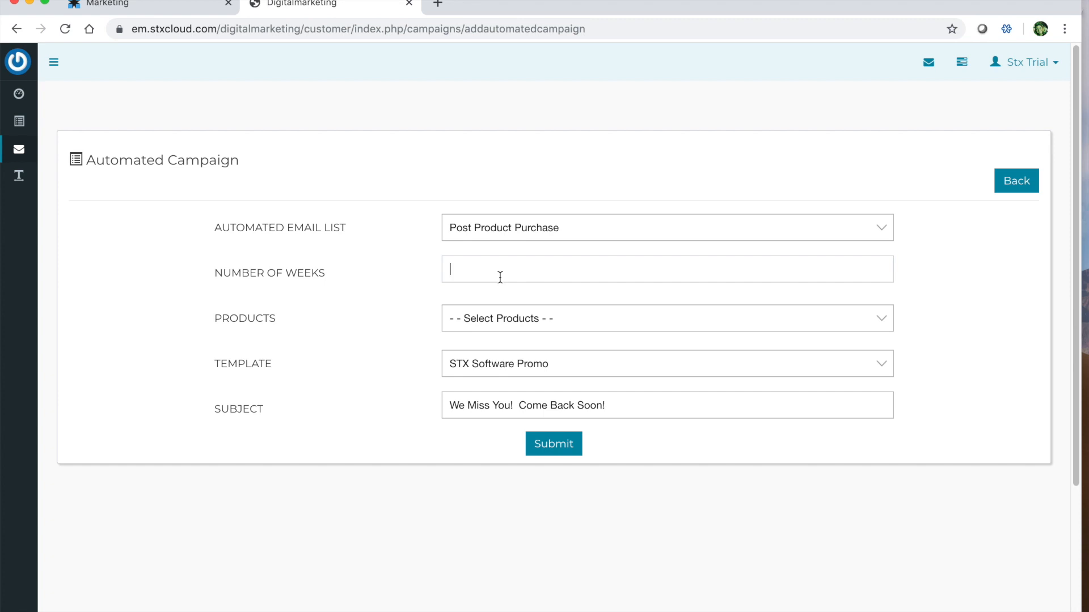
text(8)
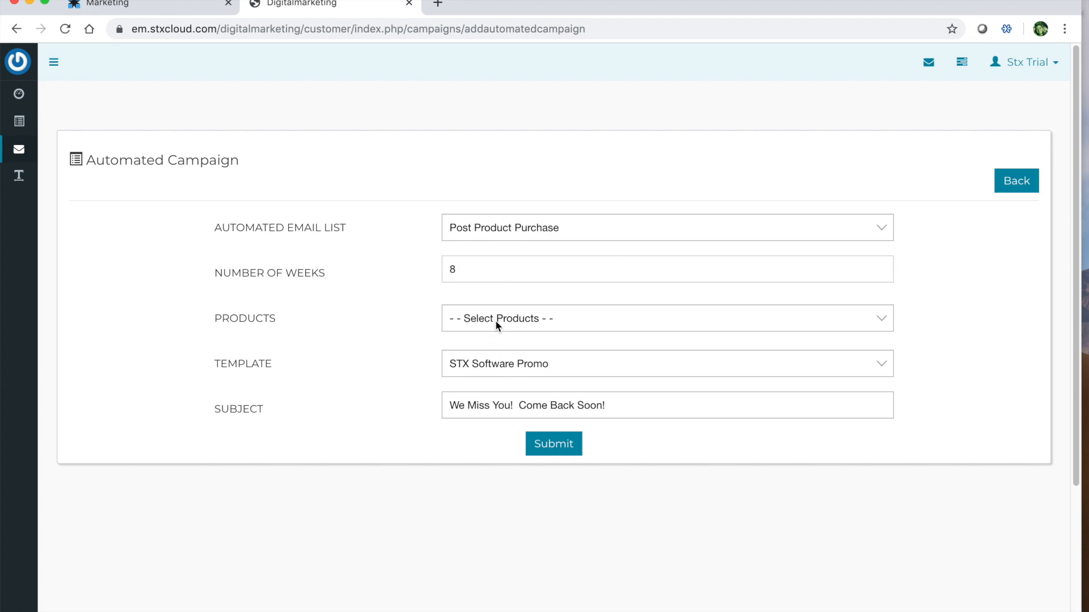
click(665, 318)
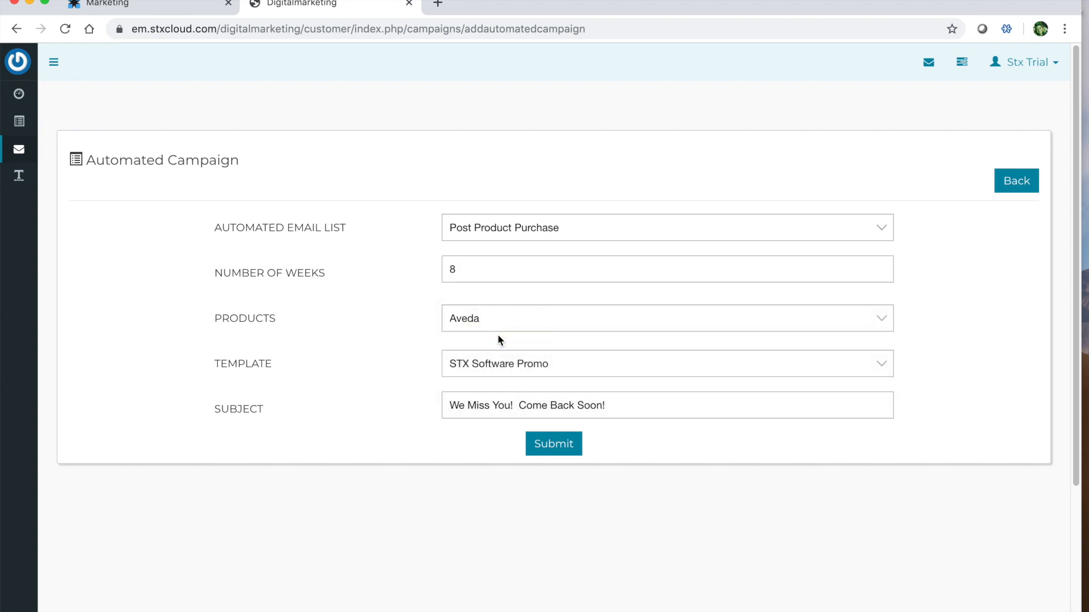
mouse_move(477, 314)
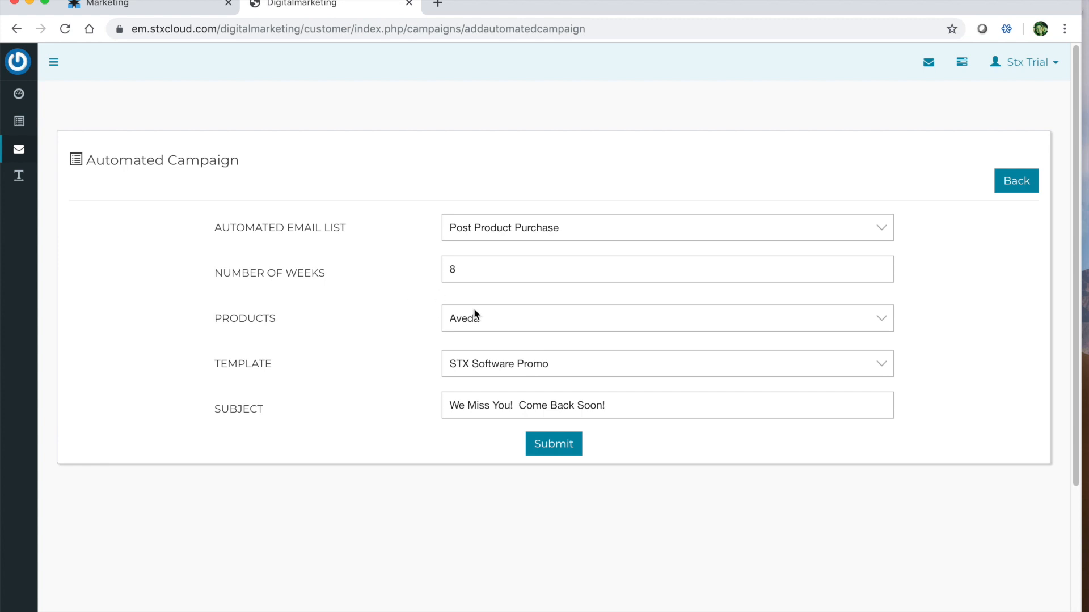
mouse_move(482, 327)
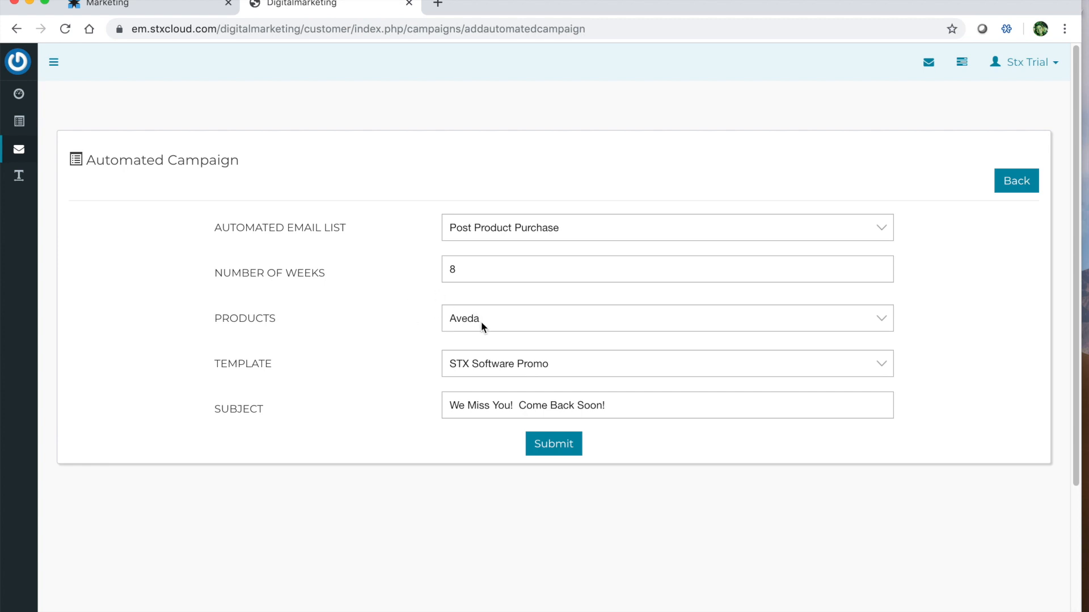
mouse_move(479, 257)
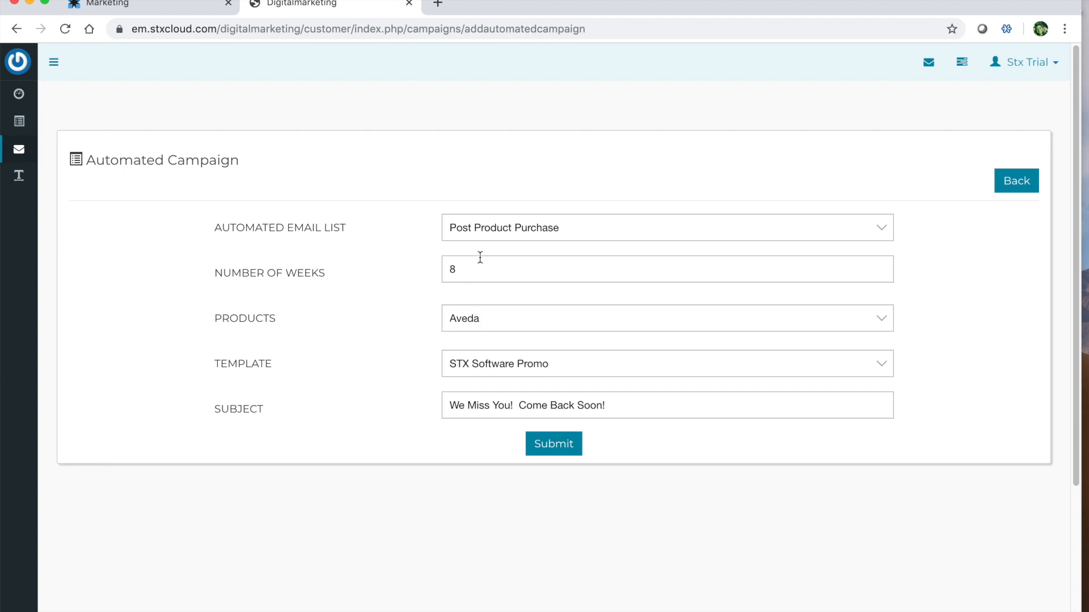
mouse_move(533, 368)
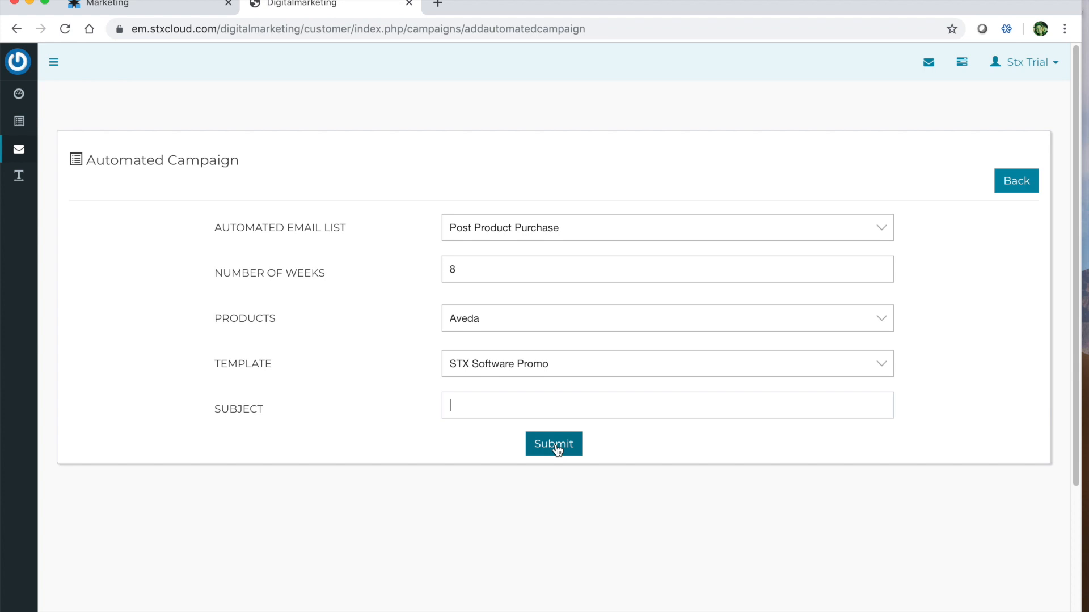
click(554, 443)
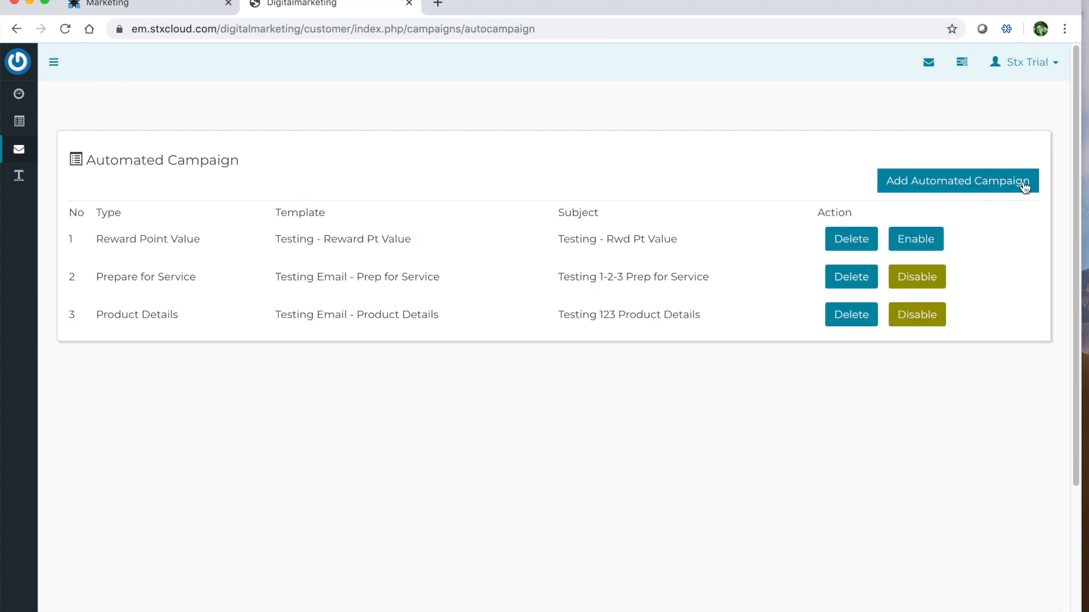
mouse_move(924, 248)
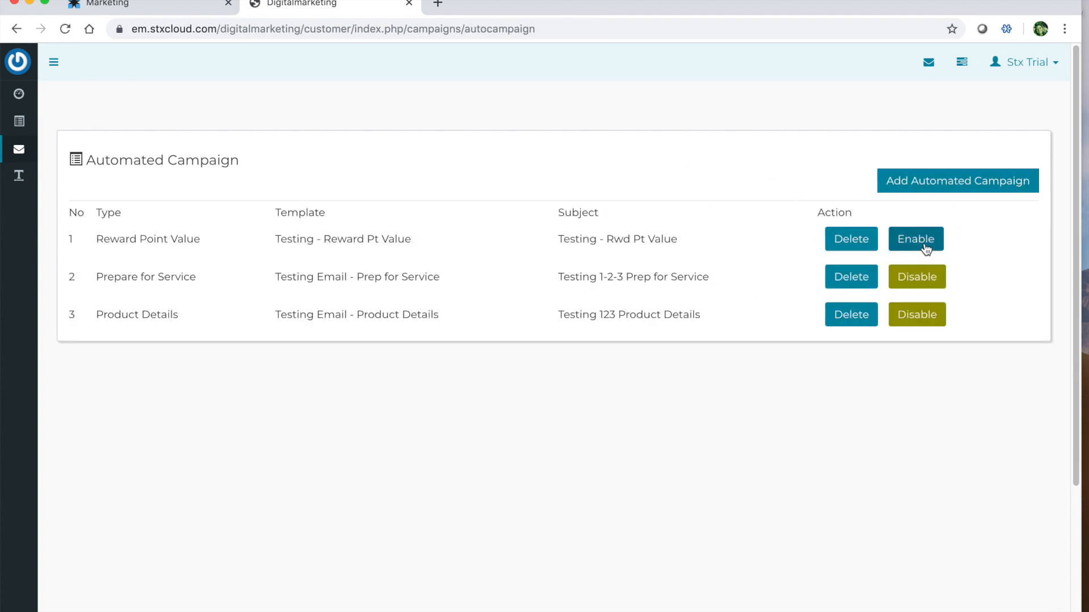
mouse_move(916, 313)
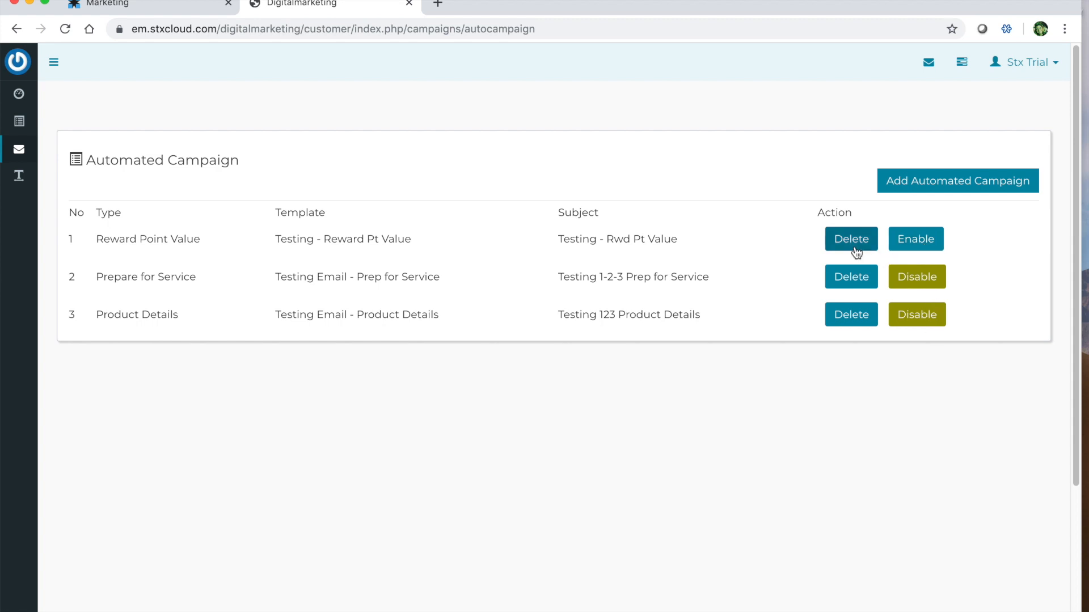
mouse_move(711, 148)
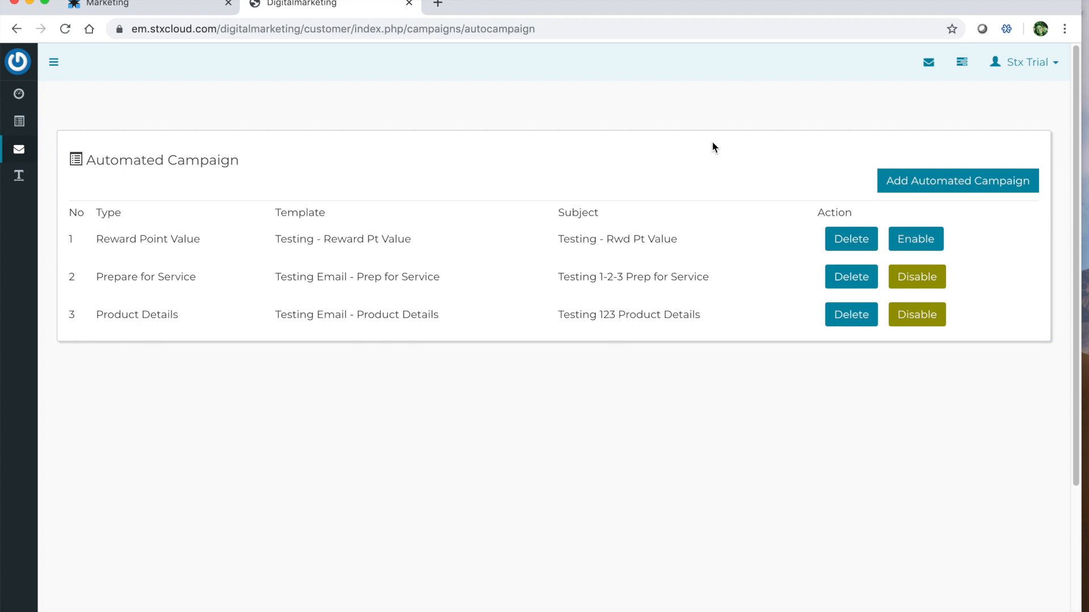
mouse_move(703, 148)
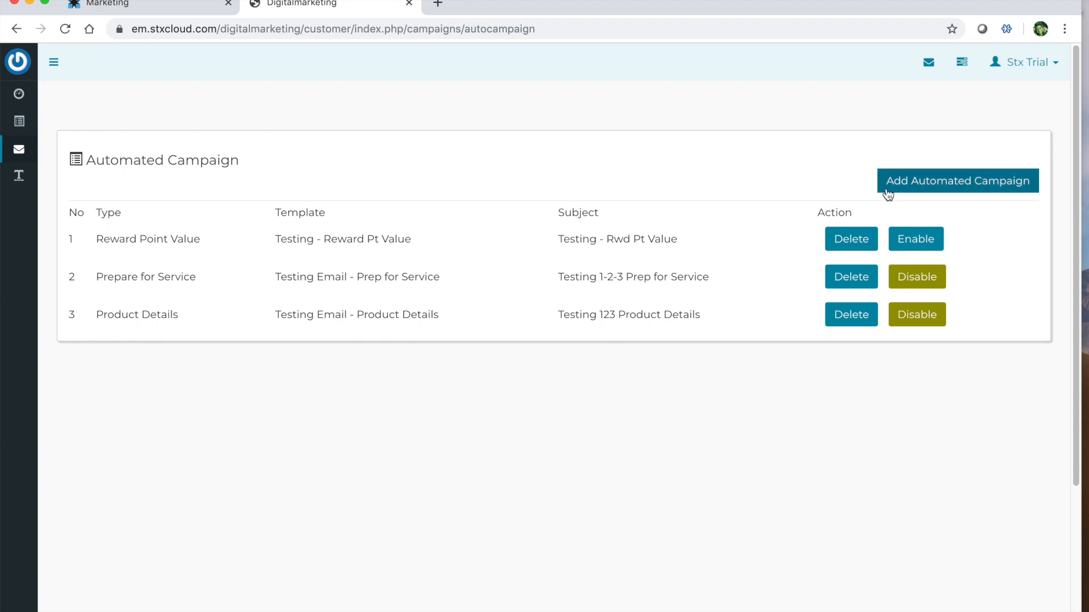
Start another new automated campaign to reach the email list types.
click(957, 180)
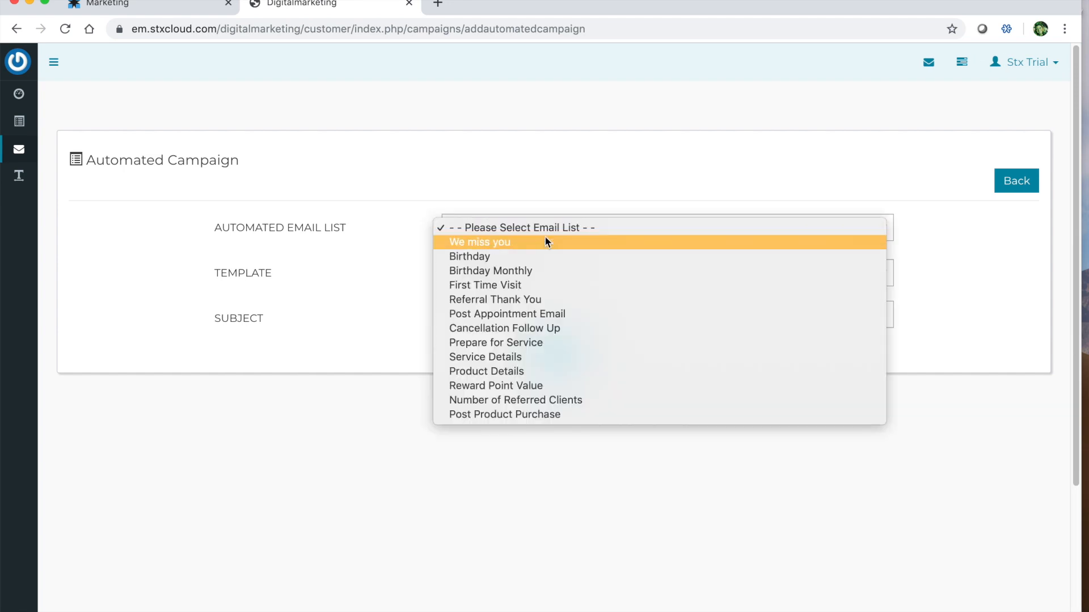
Submit a We miss you campaign: 5 weeks, STX Software Promo template, subject 'We Miss You'.
click(479, 242)
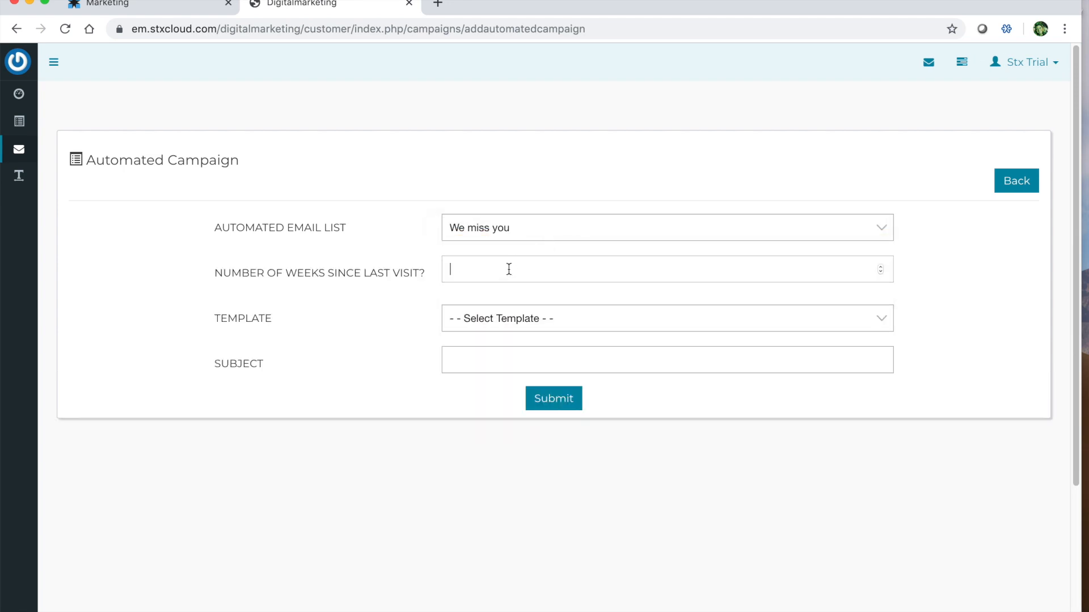
text(5)
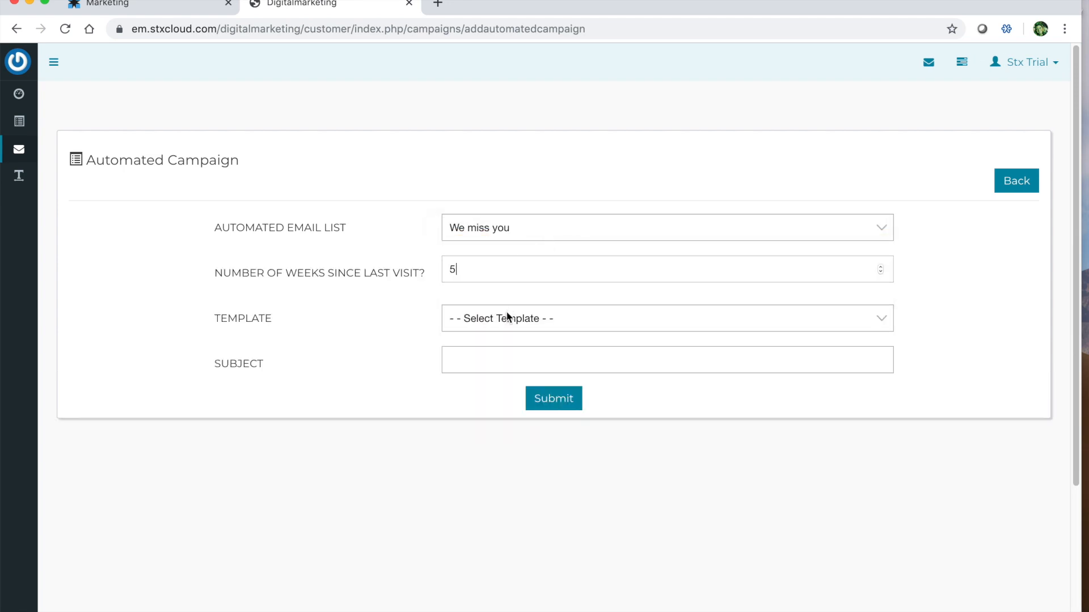
click(666, 318)
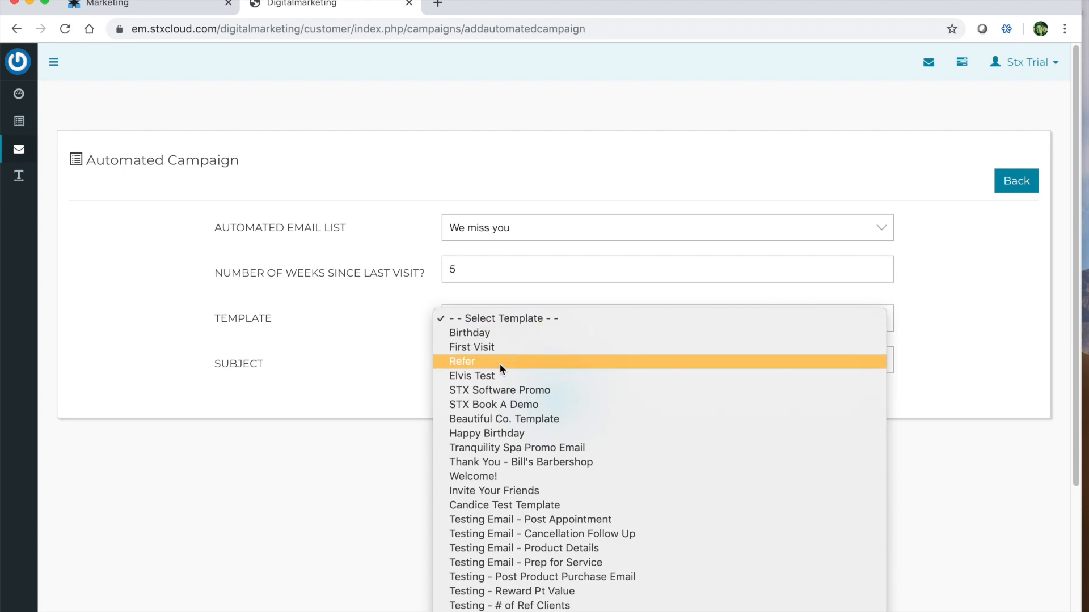
click(499, 390)
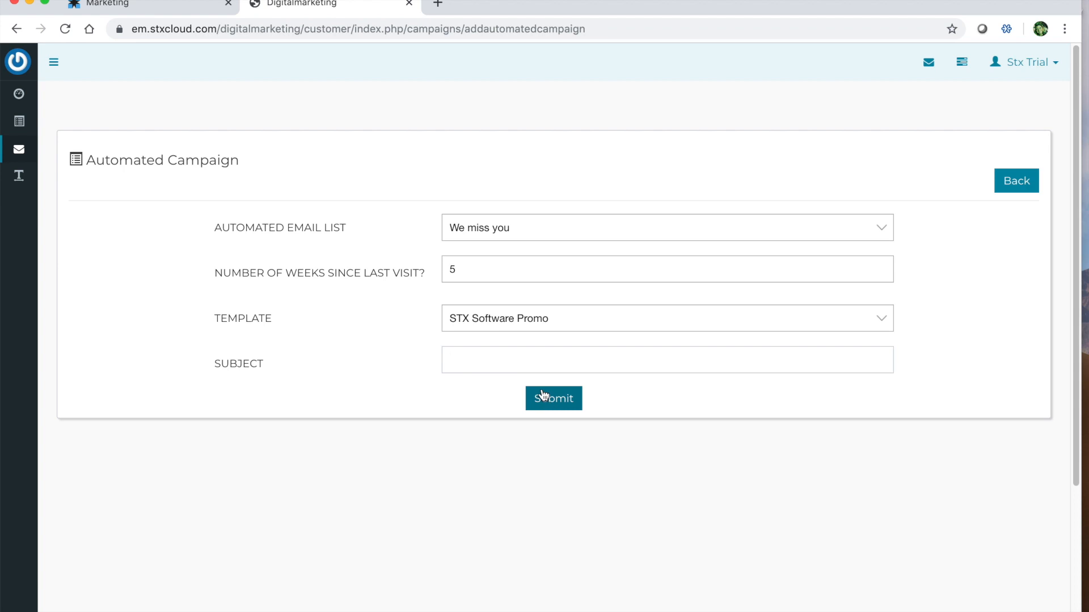
text(W)
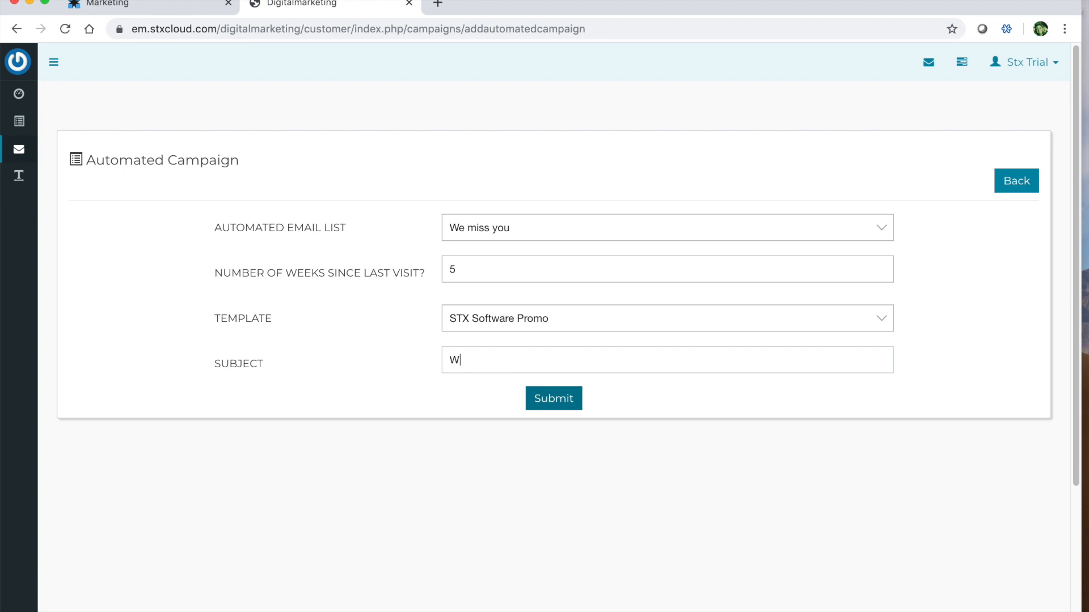
text(e Miss You)
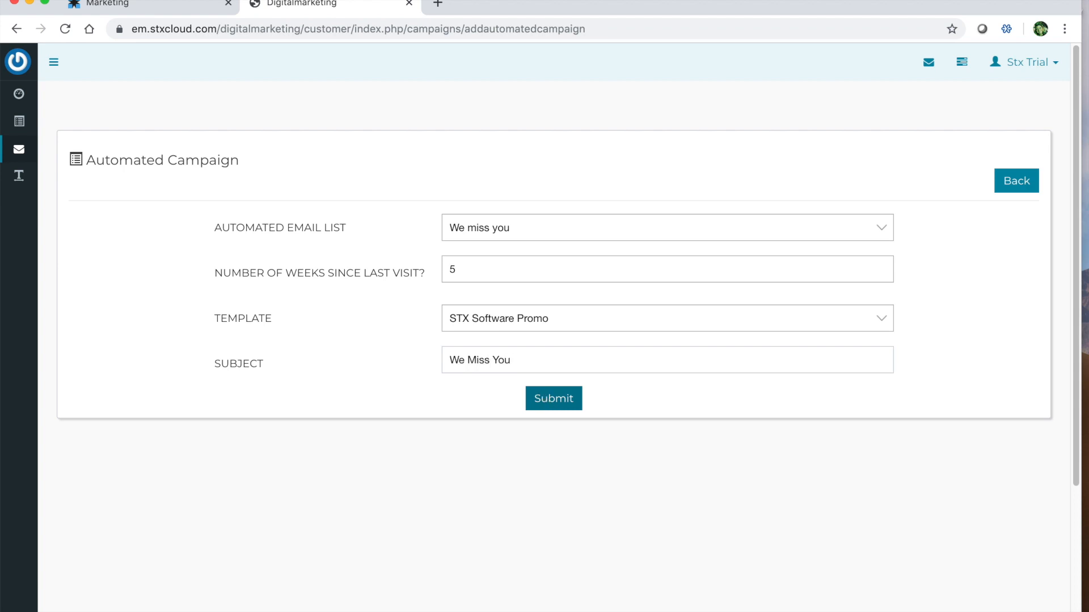
click(554, 398)
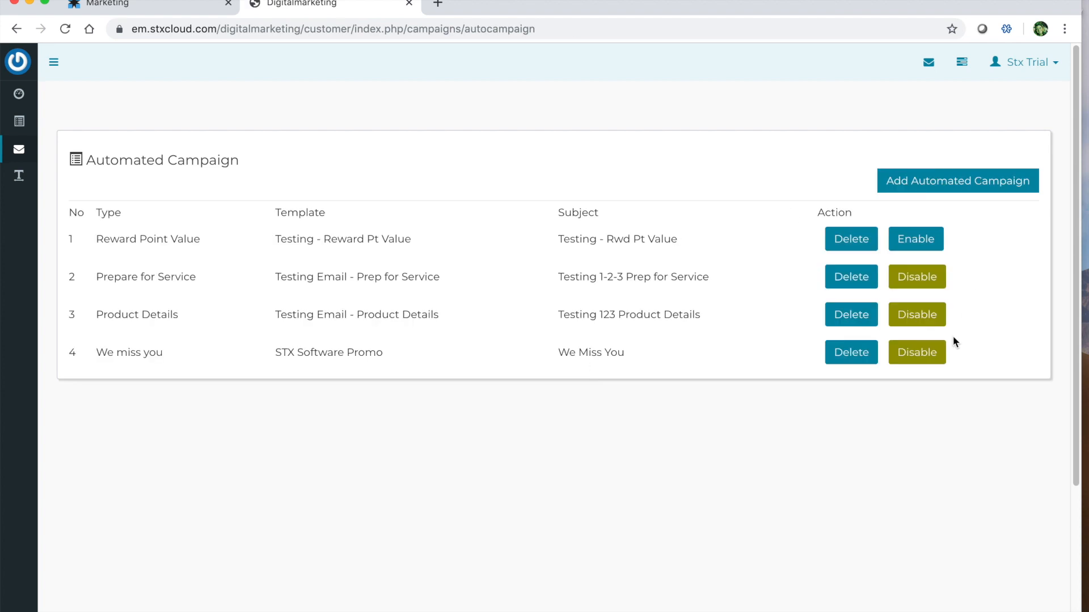
mouse_move(924, 434)
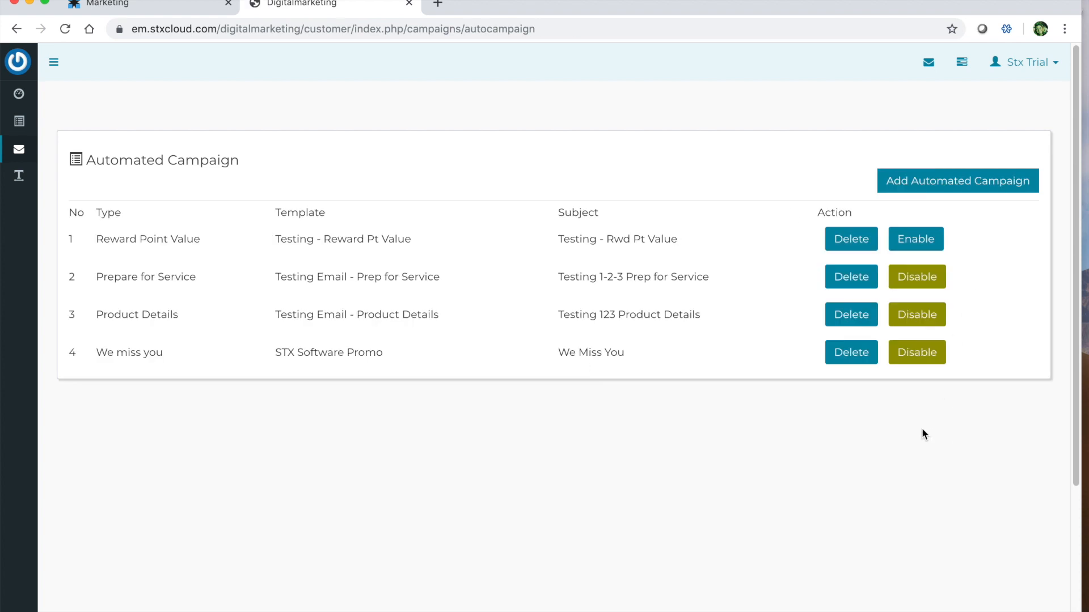
mouse_move(724, 160)
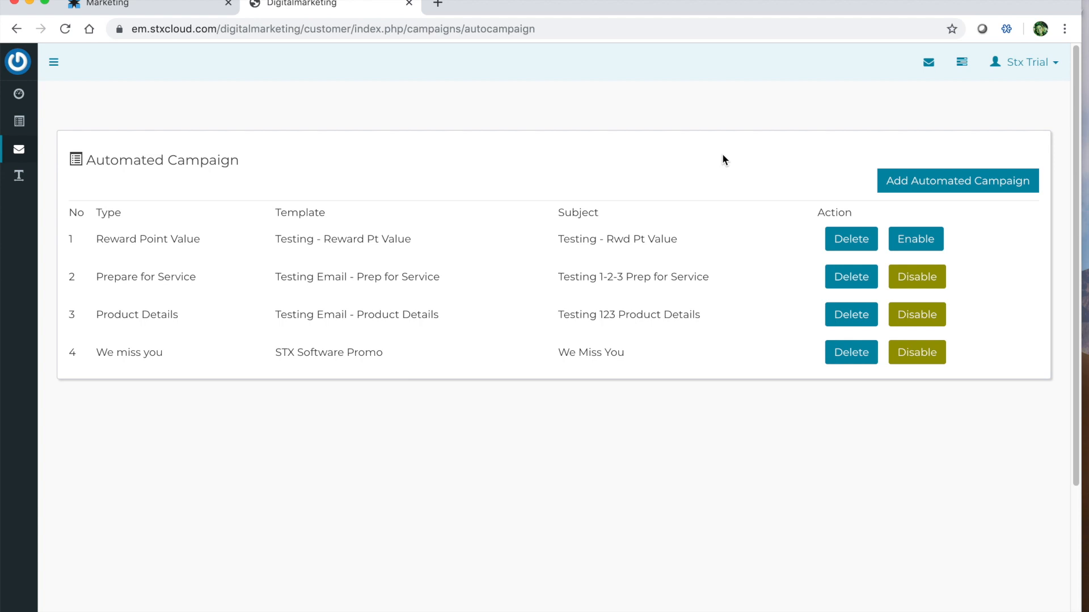
mouse_move(50, 92)
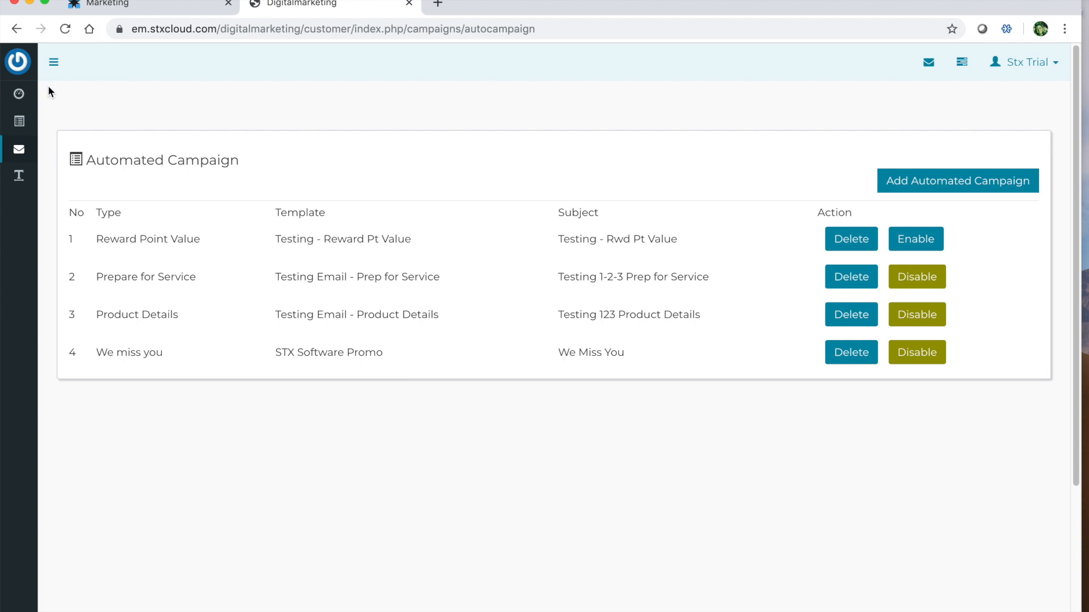
Open the full campaigns list and select the Auto_Prepare_Service_Wed_2019 campaign.
click(19, 93)
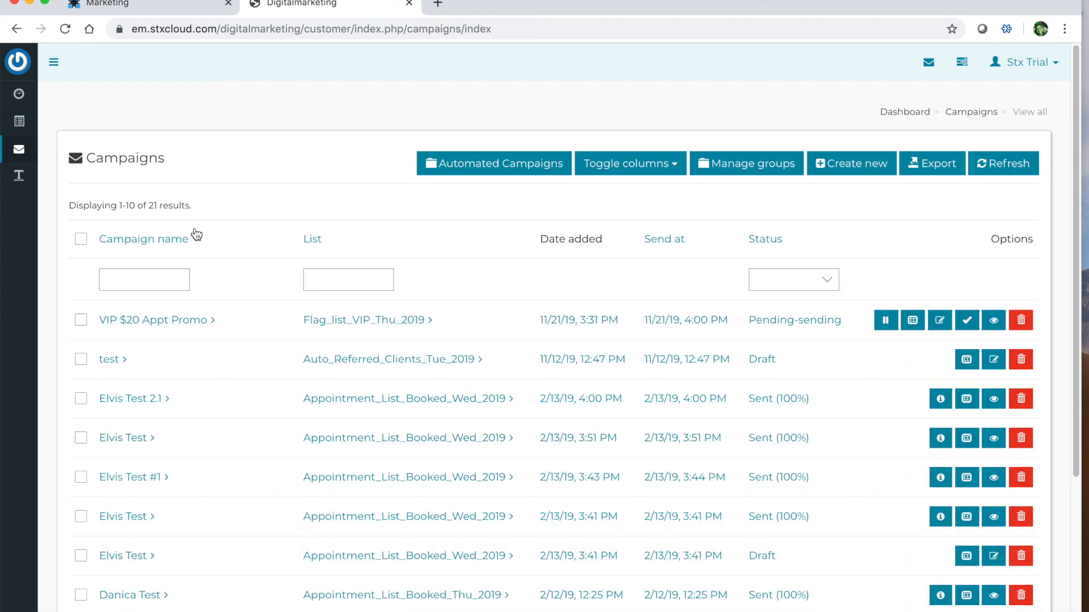
mouse_move(211, 483)
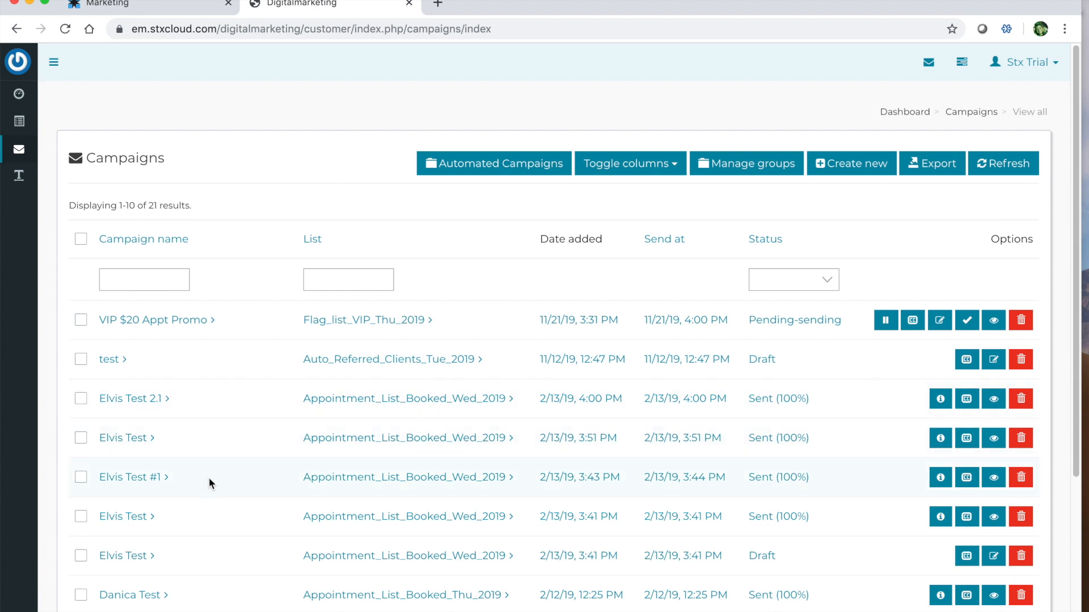
click(494, 164)
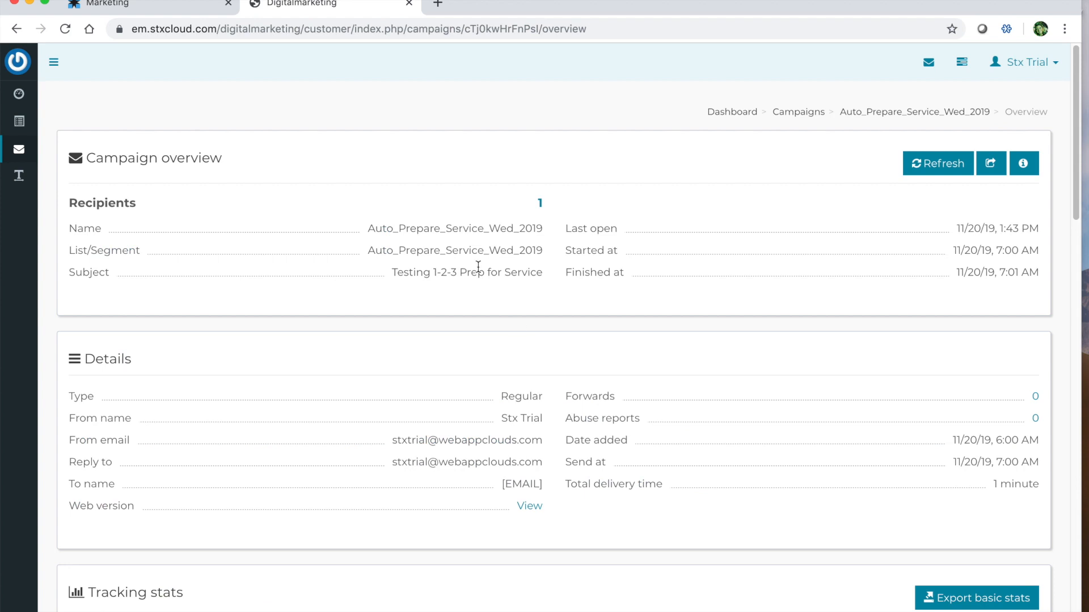
Scroll down to the tracking stats showing 1 open and a 100% opens rate.
scroll(down, 3)
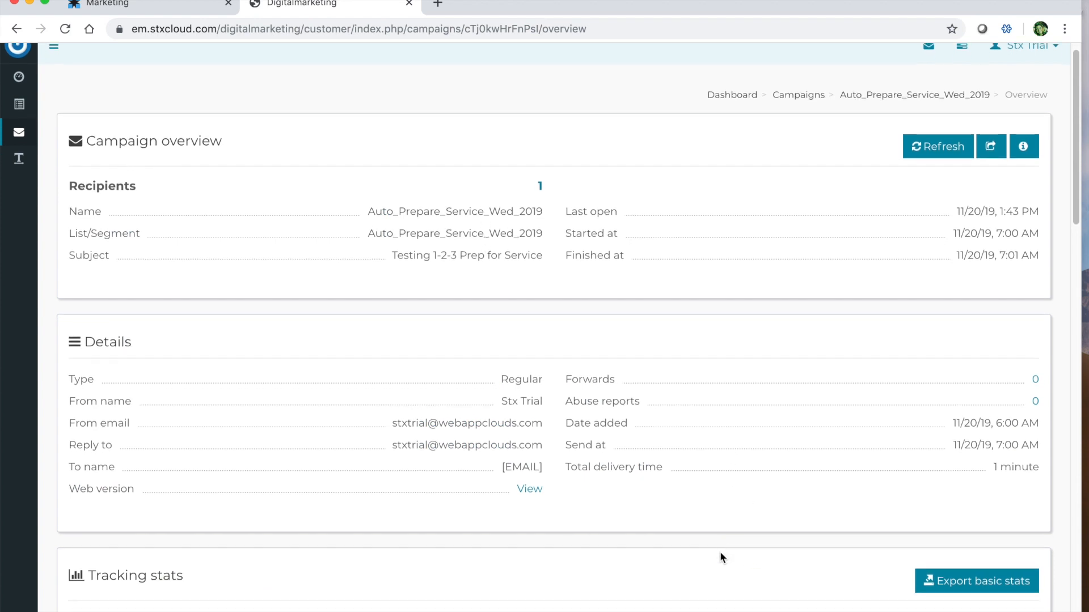
scroll(down, 3)
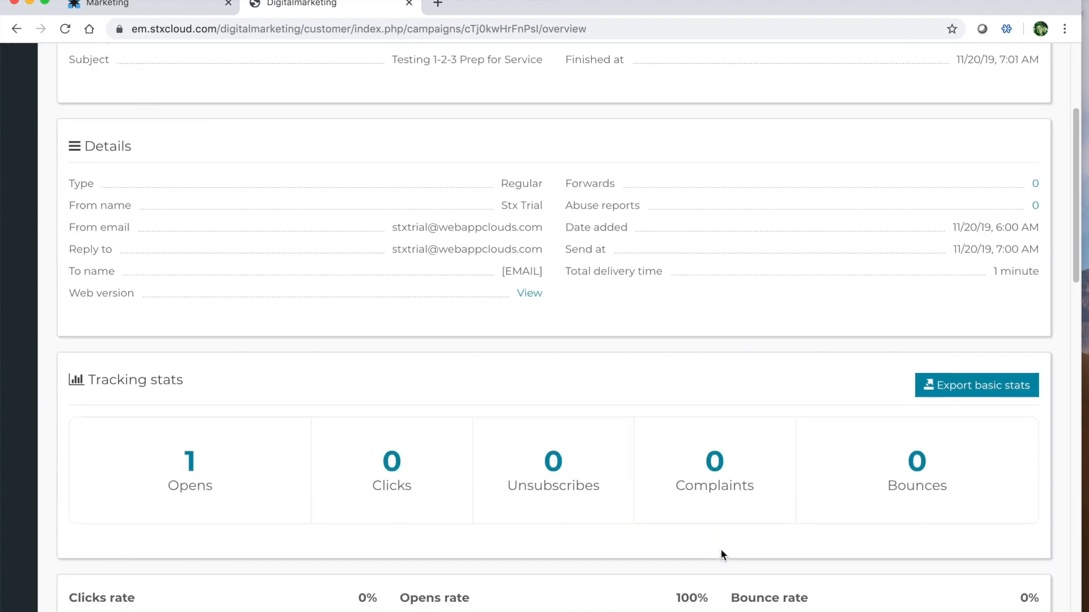
scroll(down, 3)
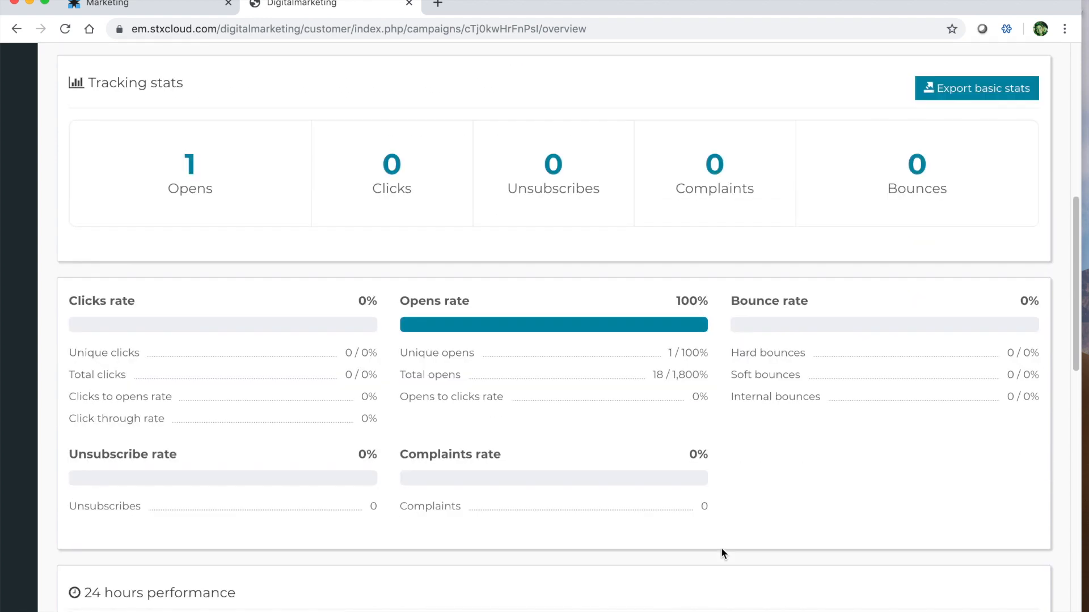